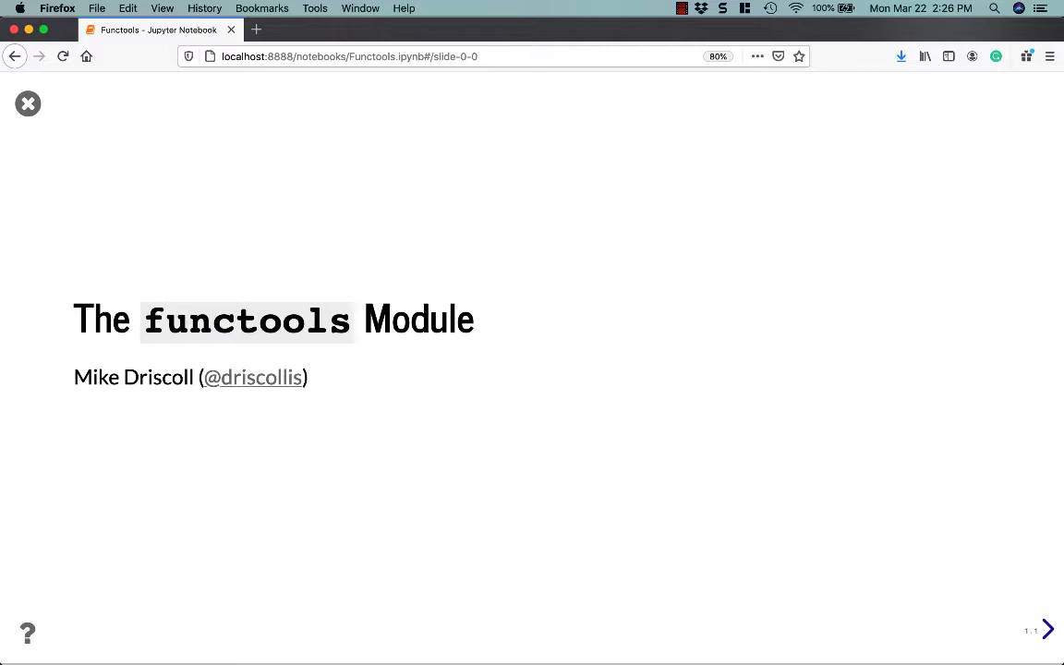
# Step through the 'What is functools' and module definition slides to the topics overview
pyautogui.click(1046, 629)
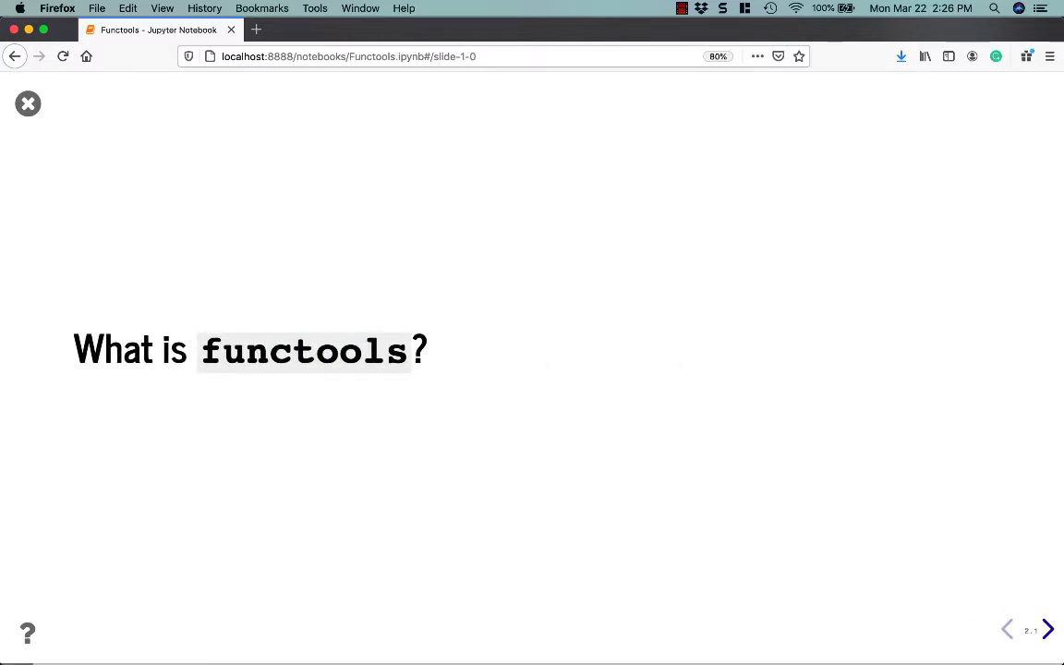
pyautogui.click(1047, 629)
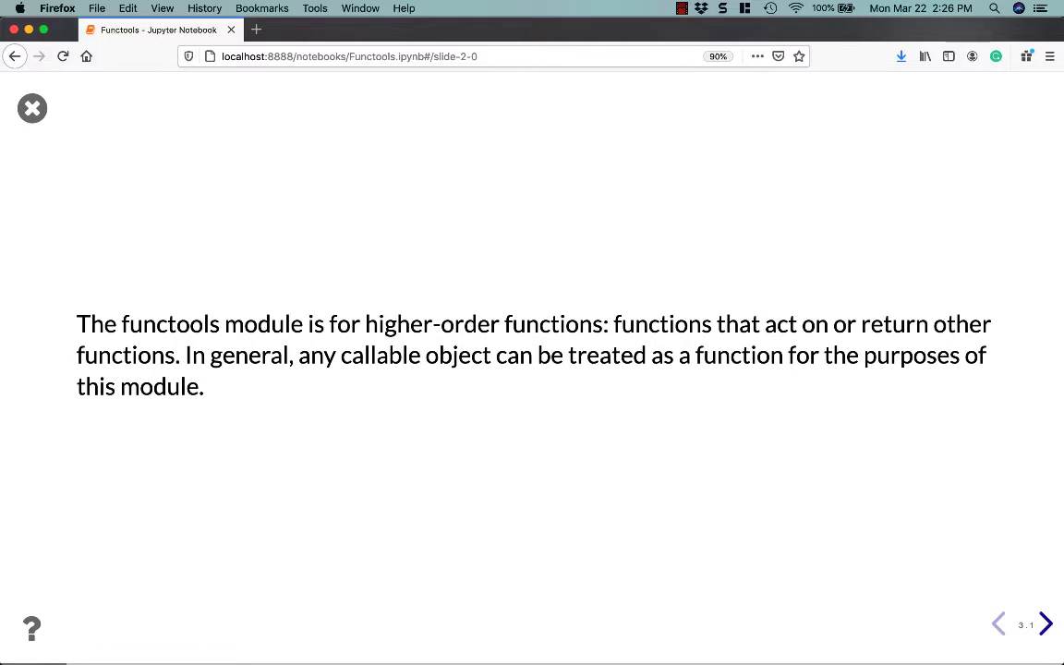
pyautogui.click(1044, 623)
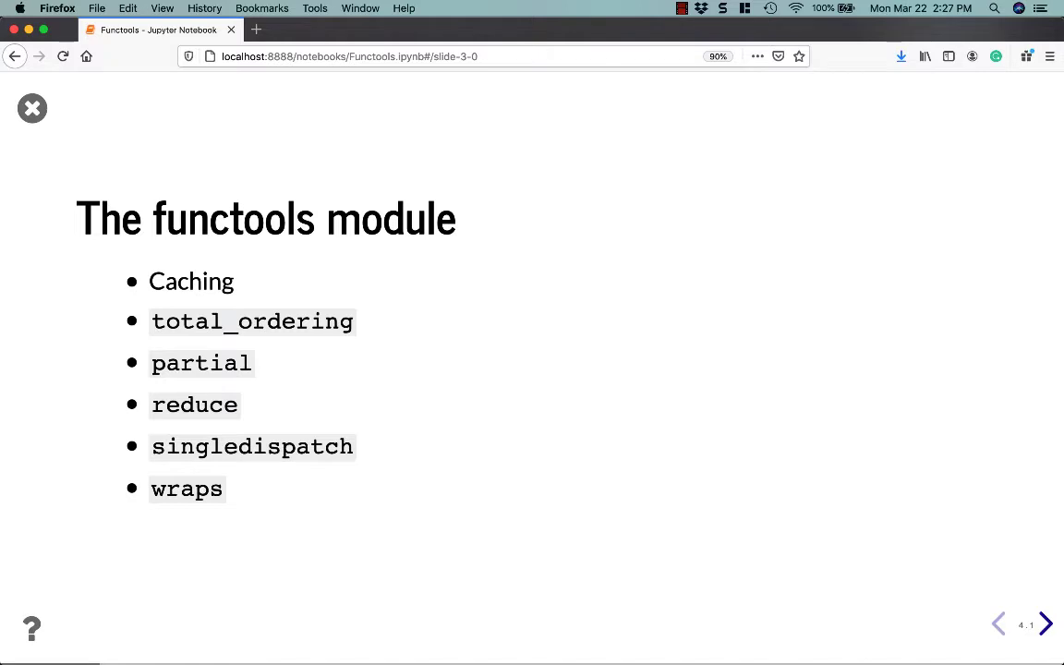
# Pass the Caching slide listing cache, cached_property and lru_cache to reach functools.cache
pyautogui.click(1045, 624)
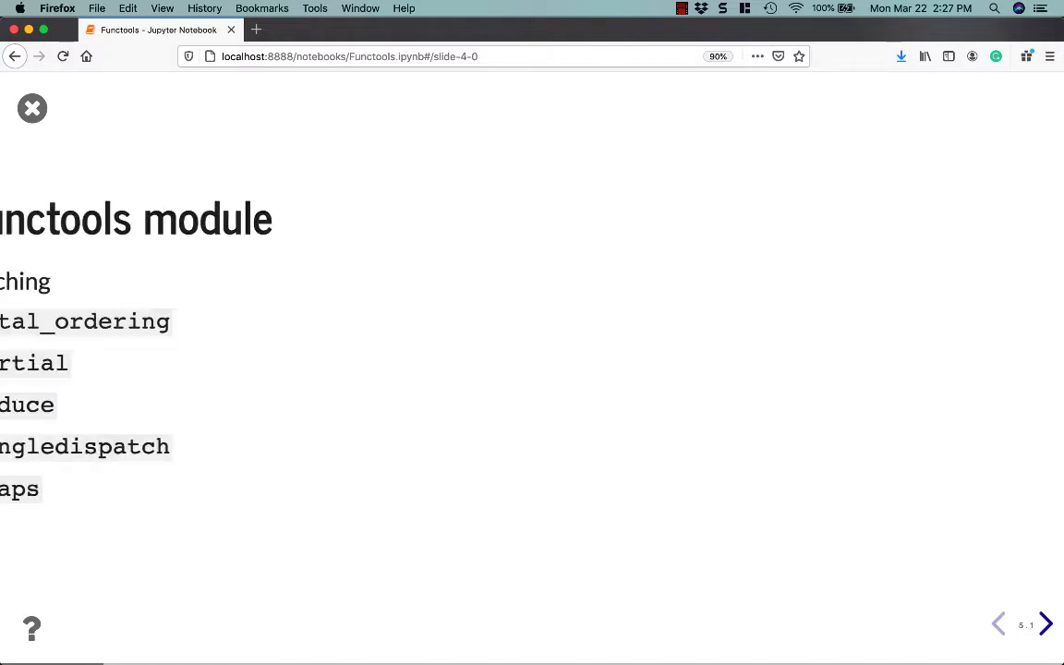
pyautogui.click(1044, 624)
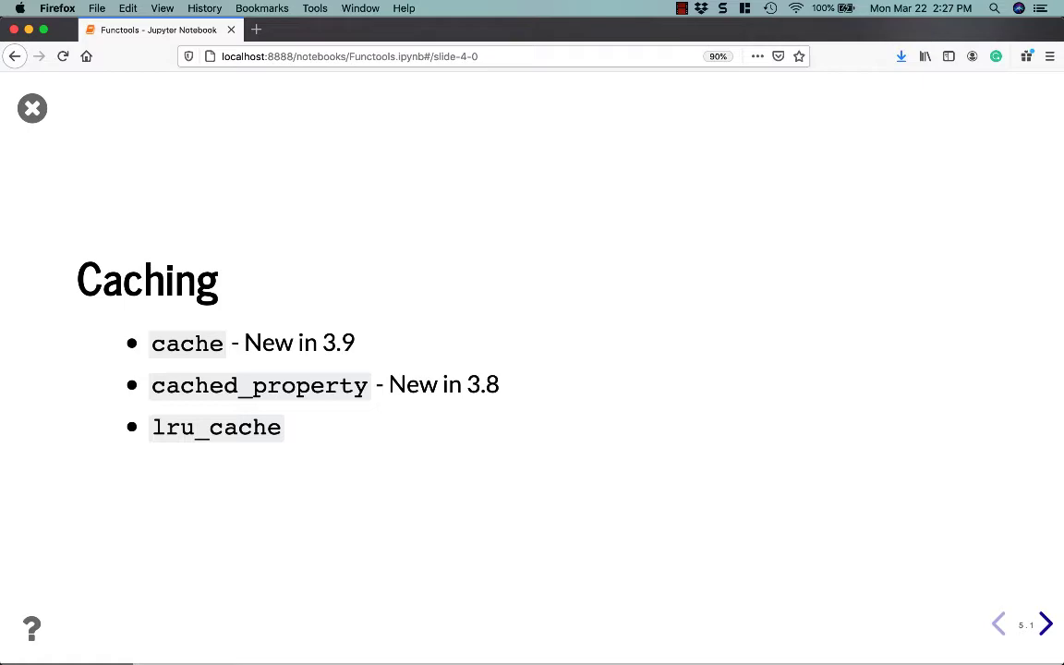
pyautogui.click(1045, 624)
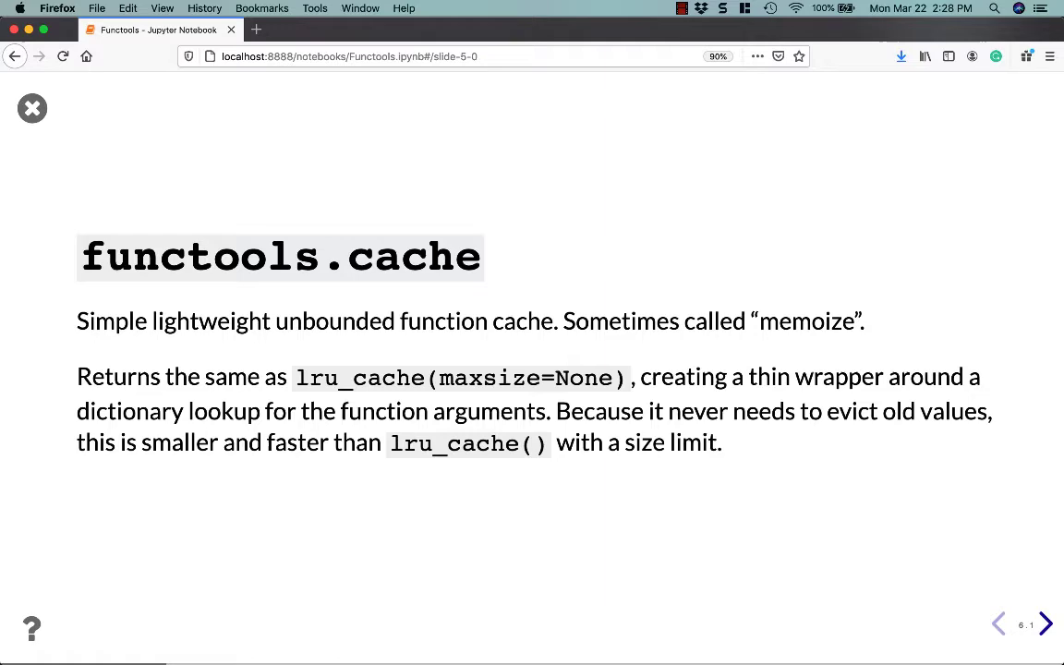
# Pass the Python Docs link slide to the cached factorial code cell
pyautogui.click(1045, 623)
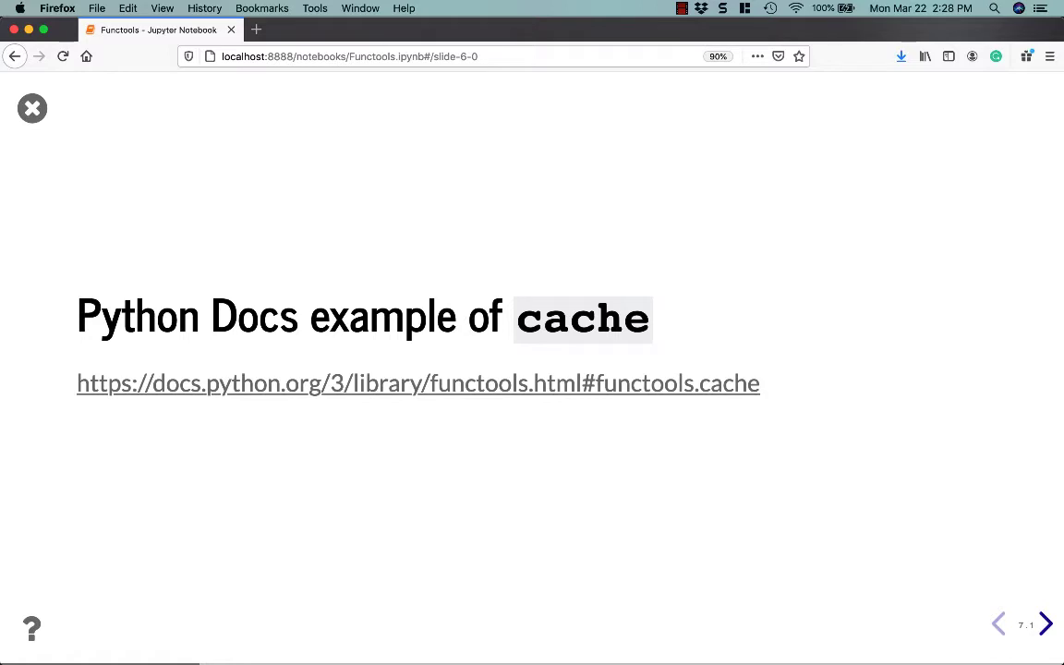
pyautogui.click(1045, 623)
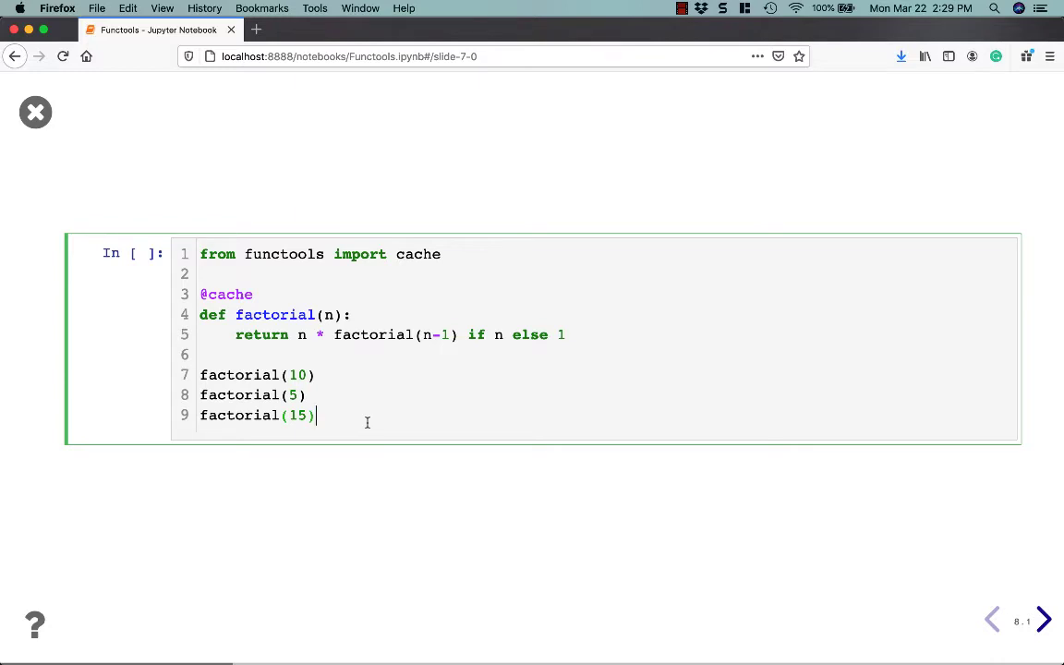
pyautogui.moveTo(357, 471)
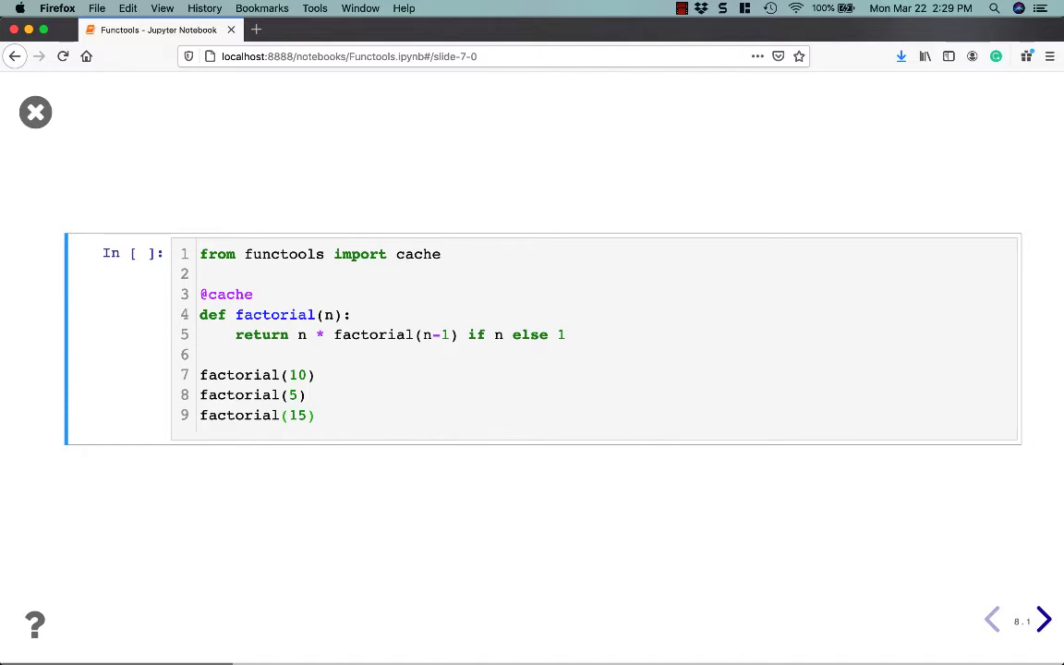
# Pass the functools.lru_cache title slide to the get_webpage cell with maxsize=24
pyautogui.click(1044, 620)
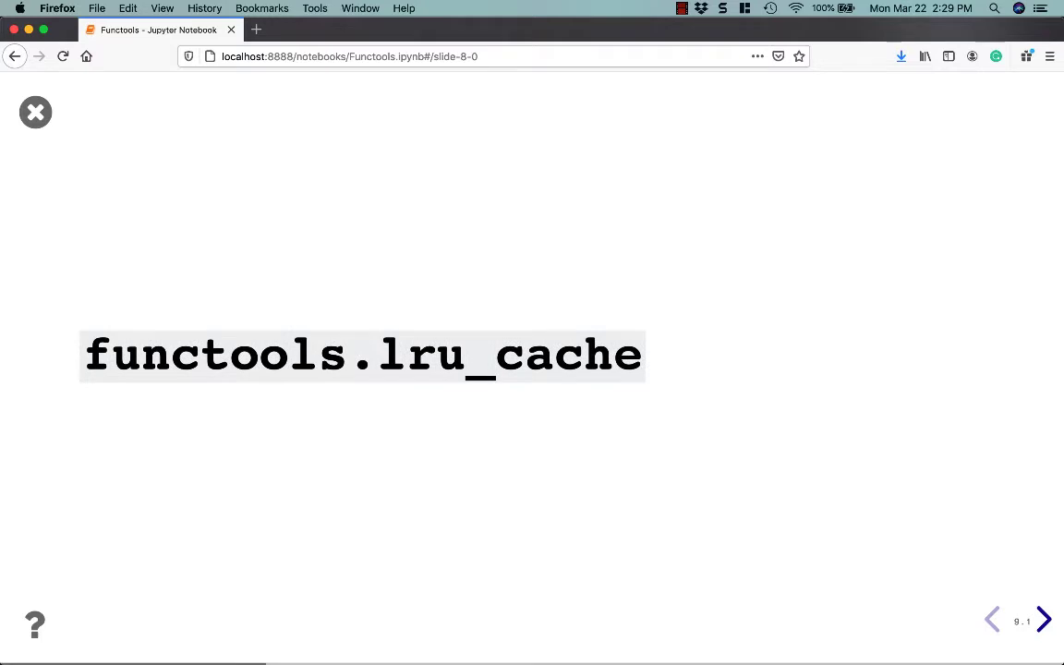
pyautogui.click(1044, 618)
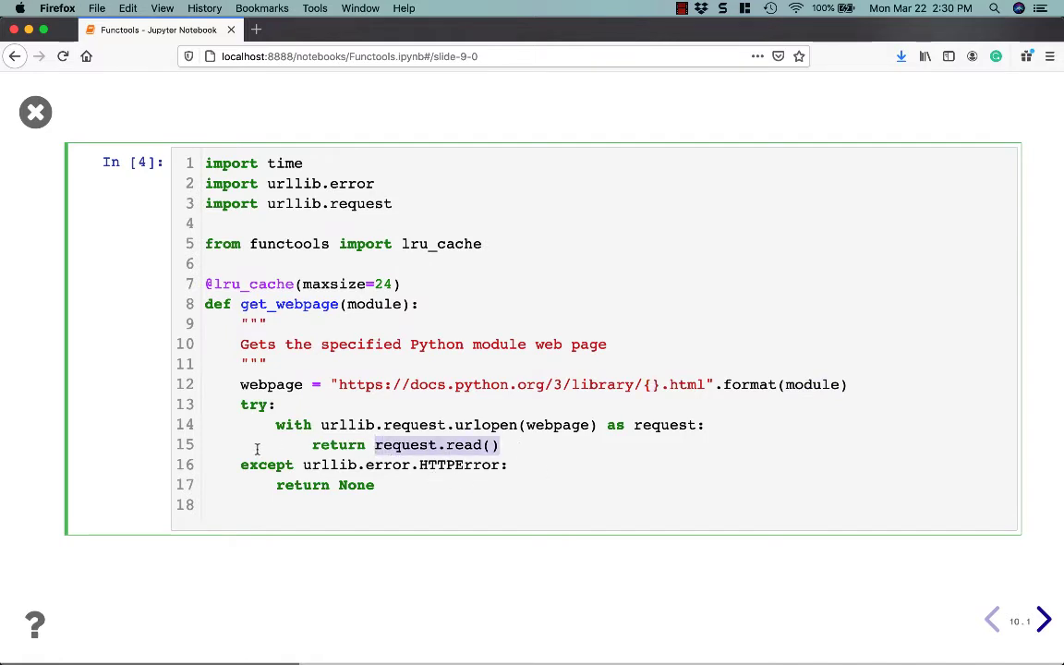
pyautogui.moveTo(480, 536)
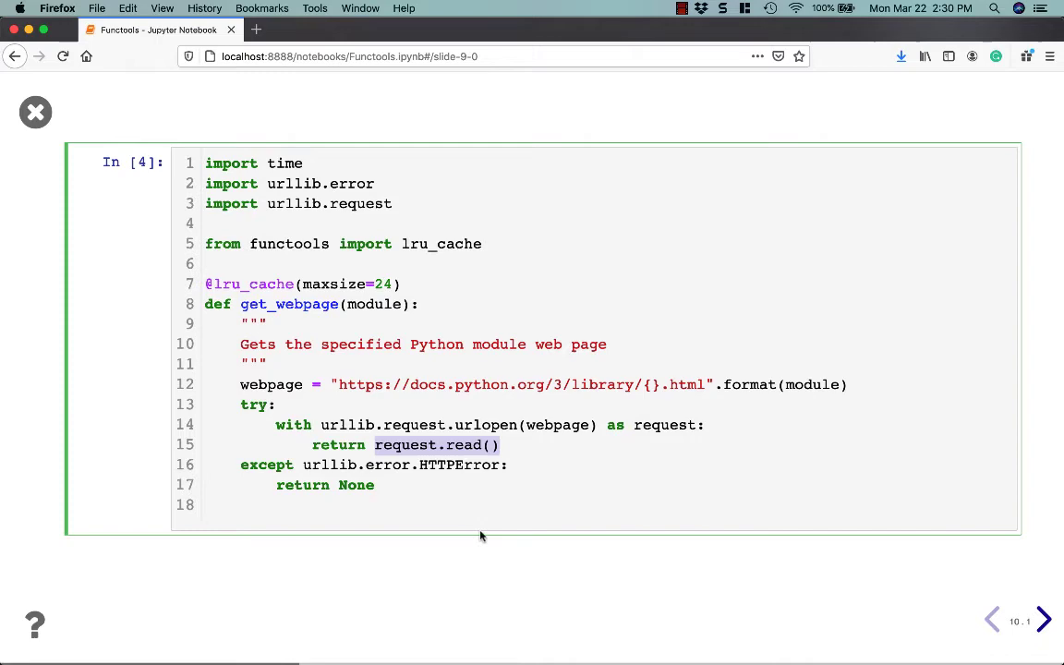
# Reach the functools/os/sys download timing loop and highlight the end-start format expression
pyautogui.click(1043, 618)
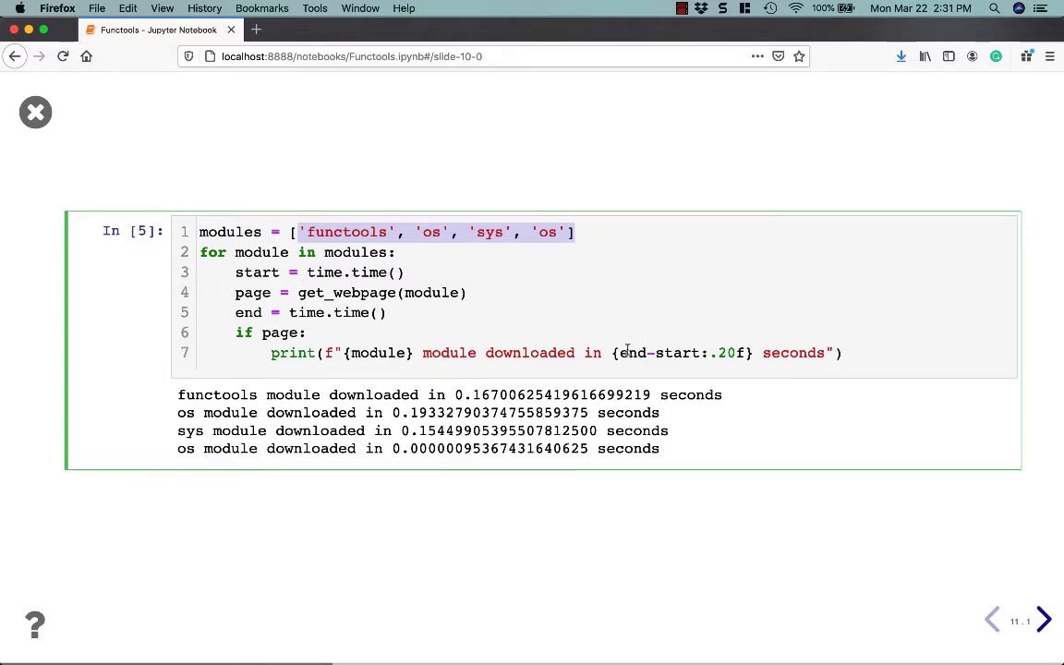
pyautogui.doubleClick(681, 353)
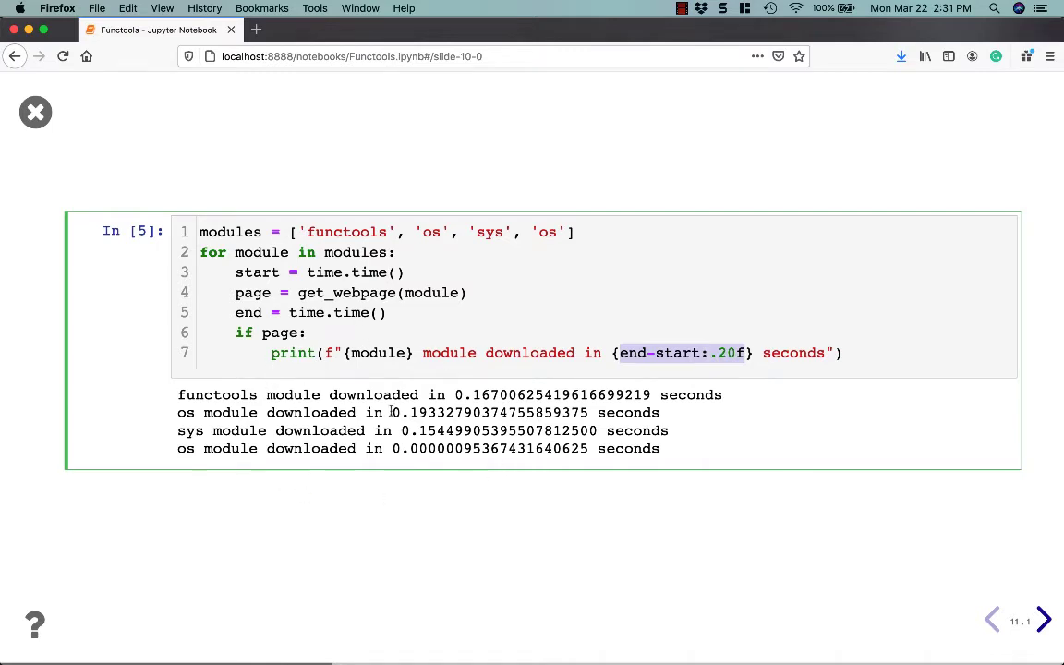
pyautogui.moveTo(385, 445)
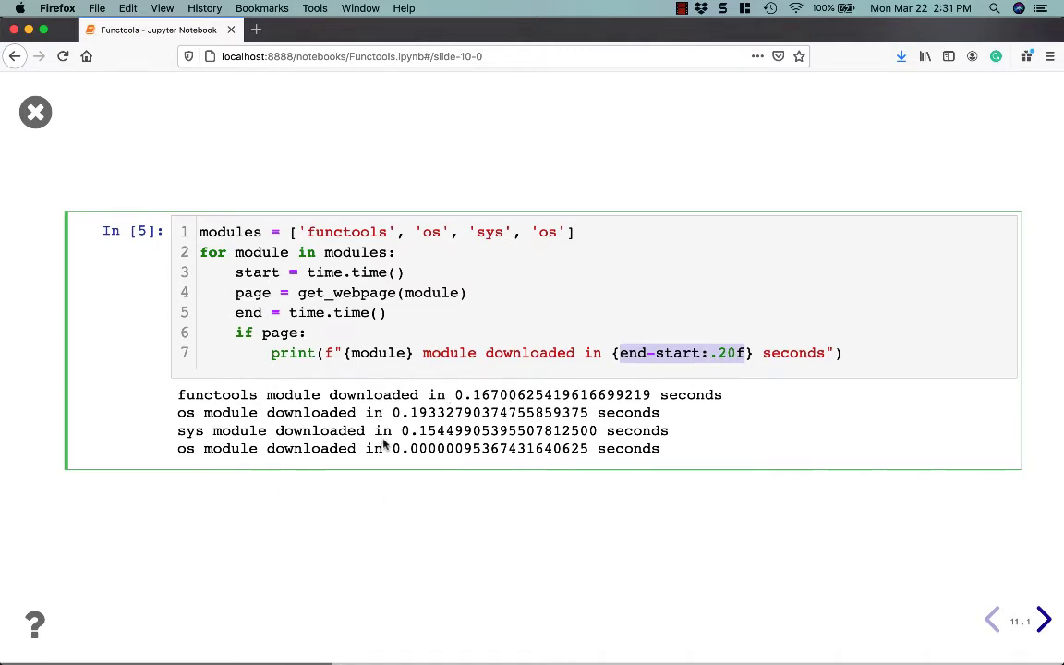
pyautogui.moveTo(381, 443)
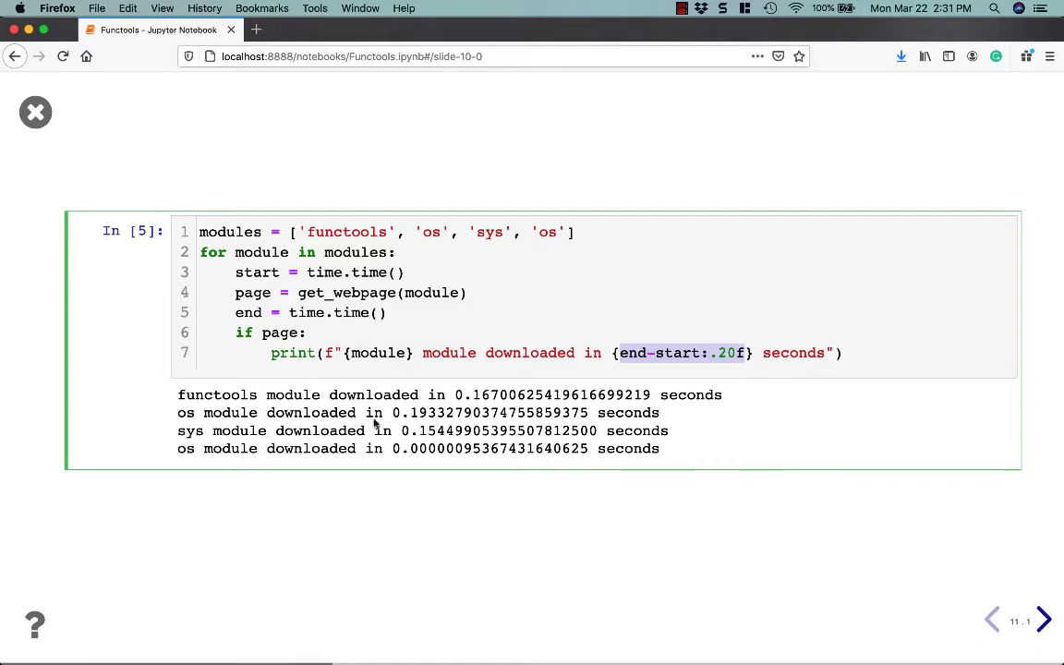
pyautogui.moveTo(183, 470)
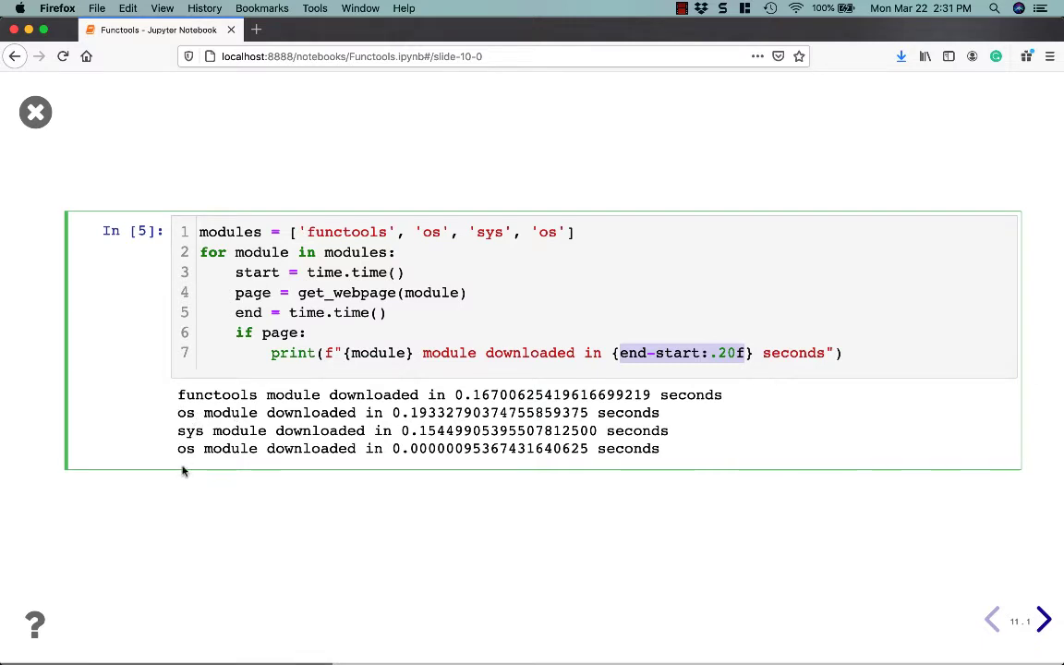
pyautogui.moveTo(416, 451)
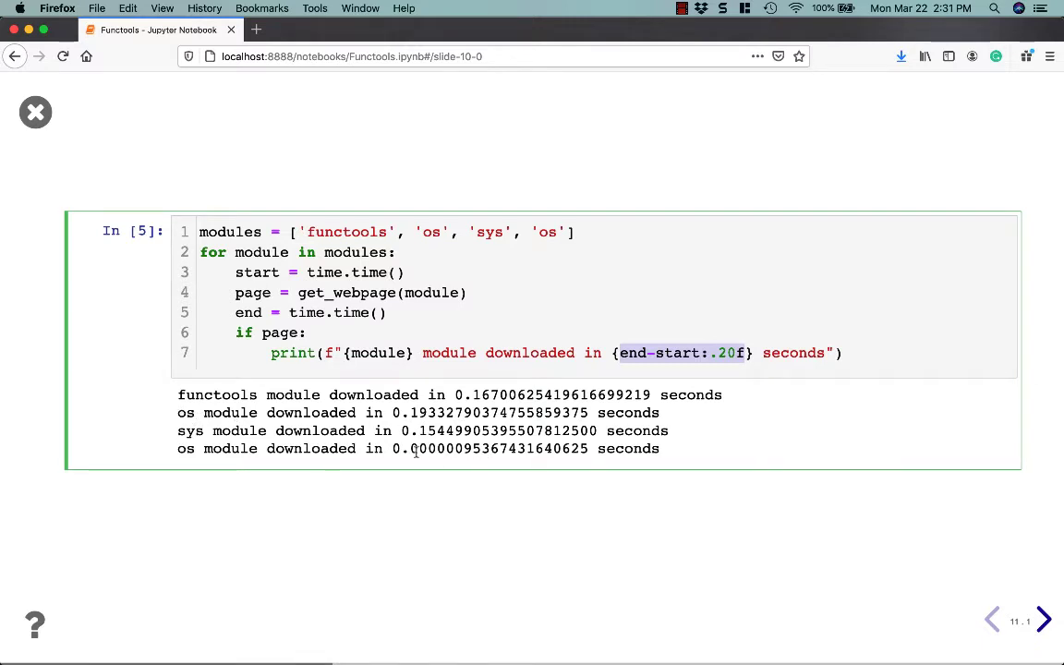
pyautogui.doubleClick(498, 448)
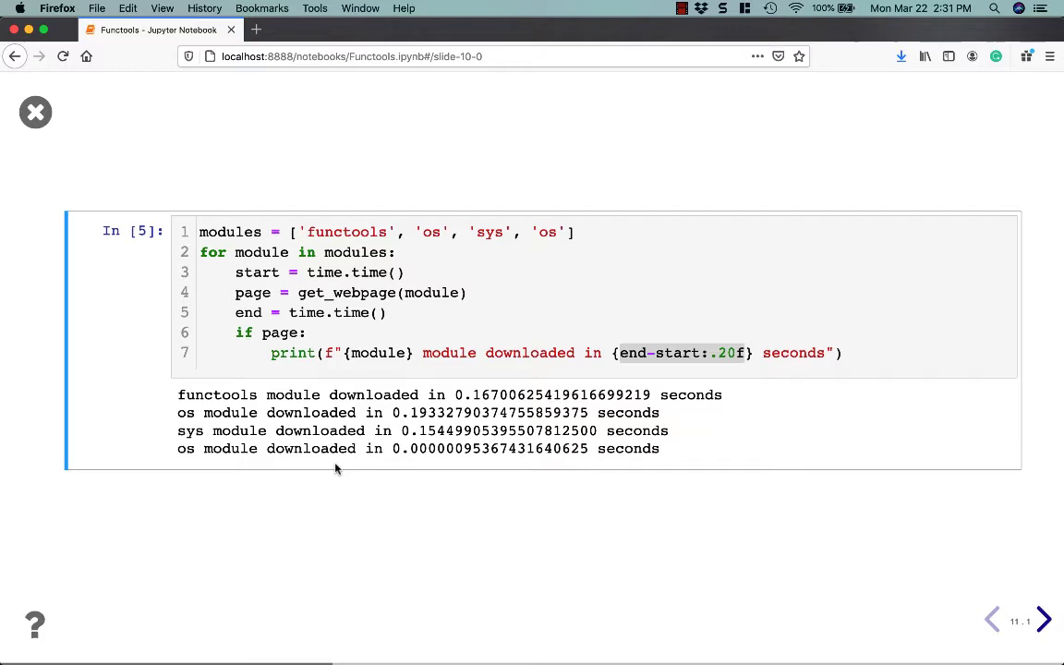
# Pass the functools.total_ordering slide to the Number class cell with comparison outputs
pyautogui.click(1042, 619)
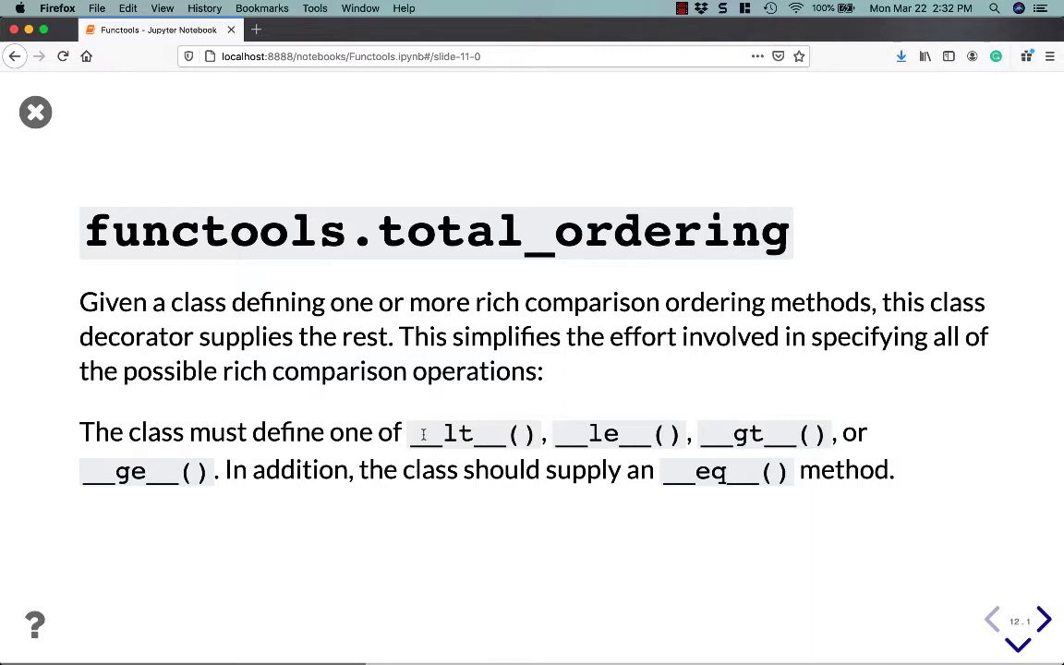
pyautogui.moveTo(453, 440)
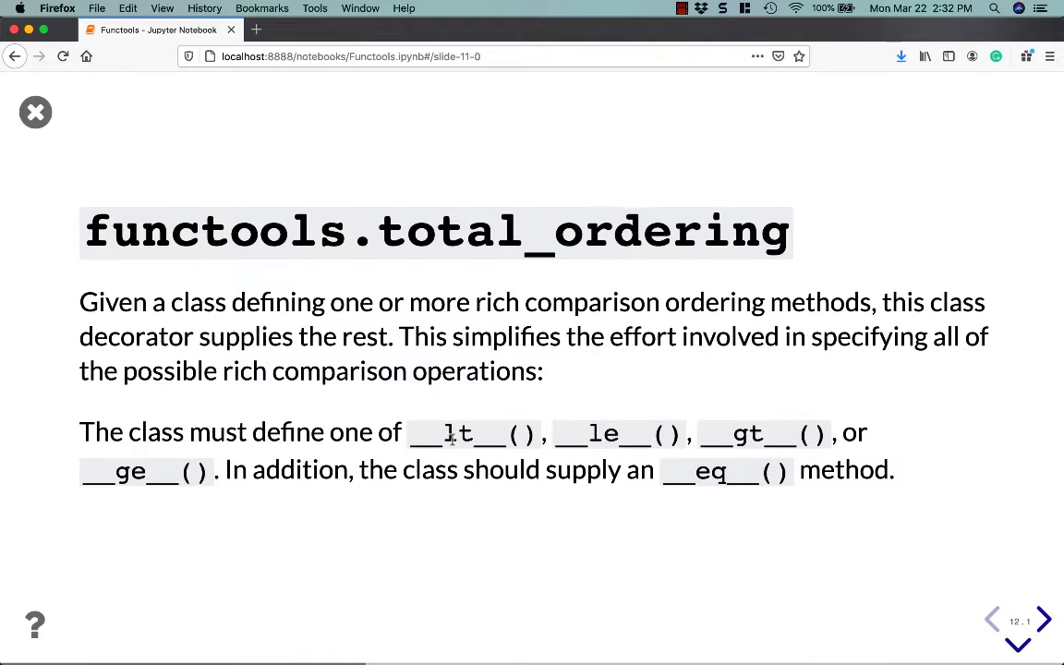
pyautogui.moveTo(619, 436)
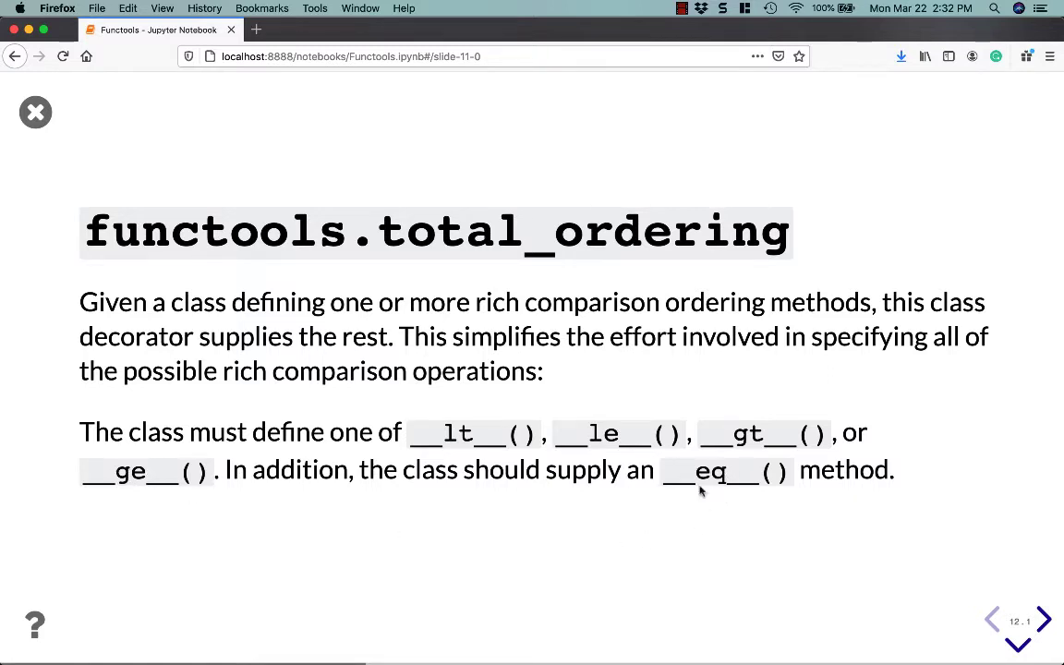
pyautogui.moveTo(831, 451)
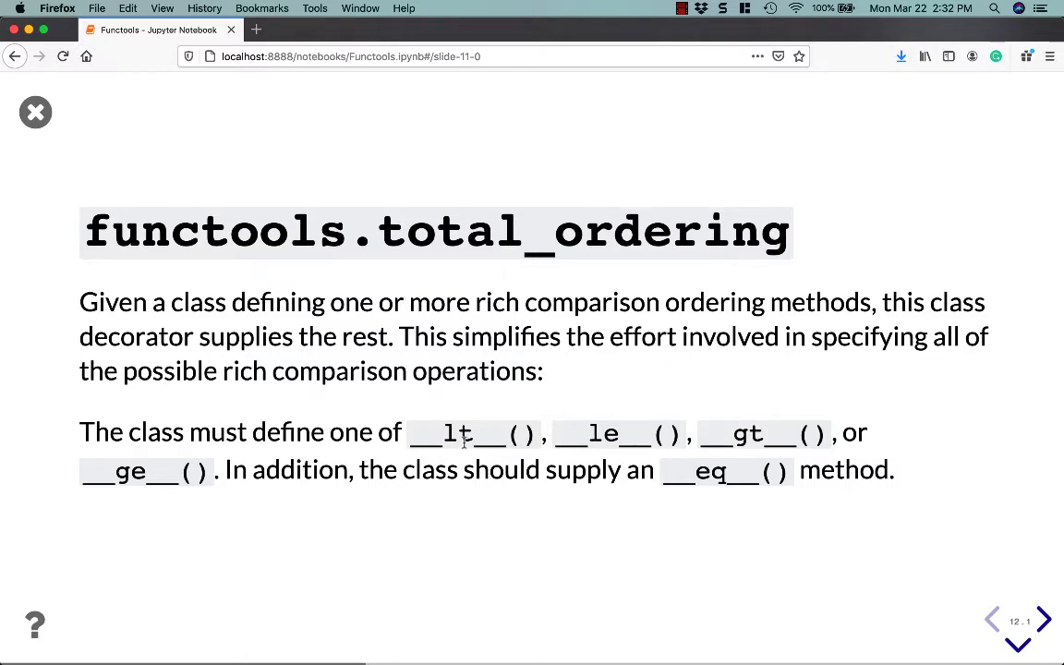
pyautogui.moveTo(713, 429)
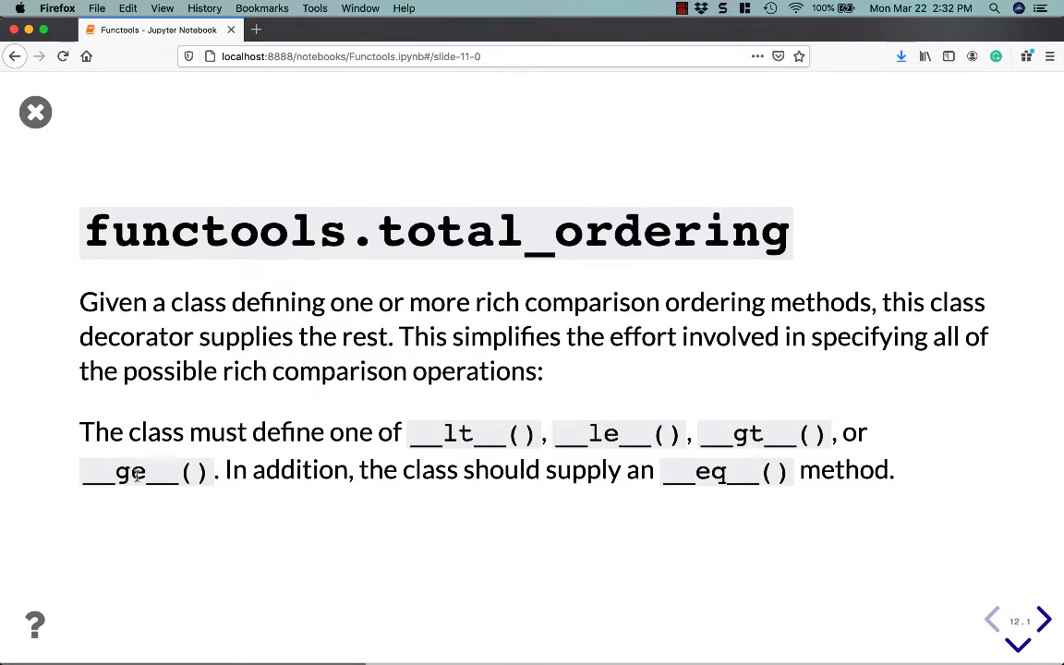
pyautogui.moveTo(601, 504)
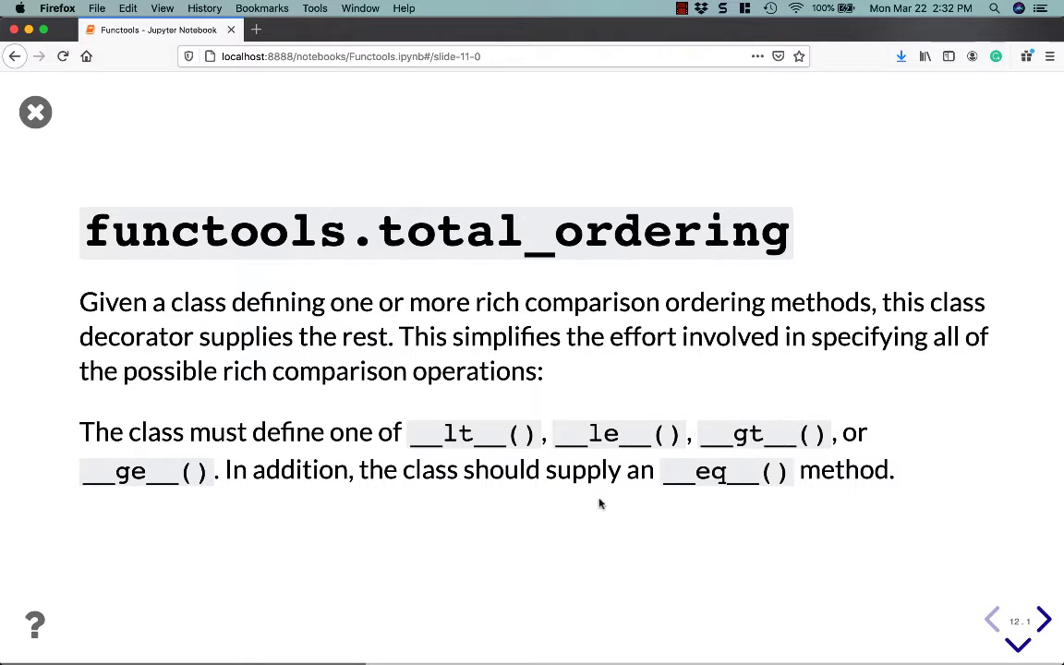
pyautogui.moveTo(326, 352)
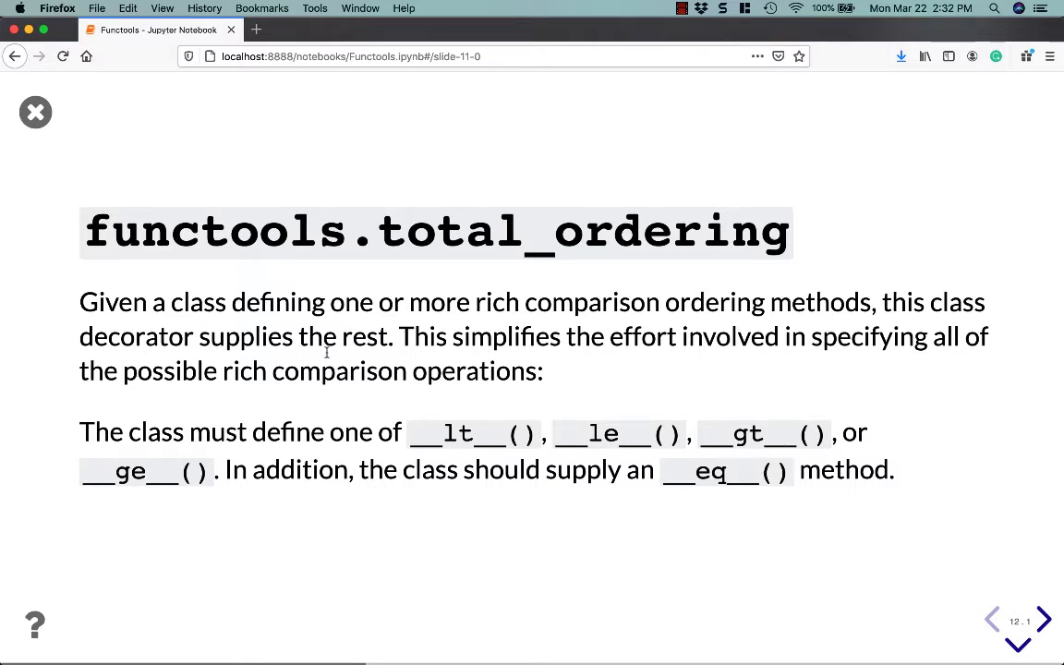
pyautogui.moveTo(439, 320)
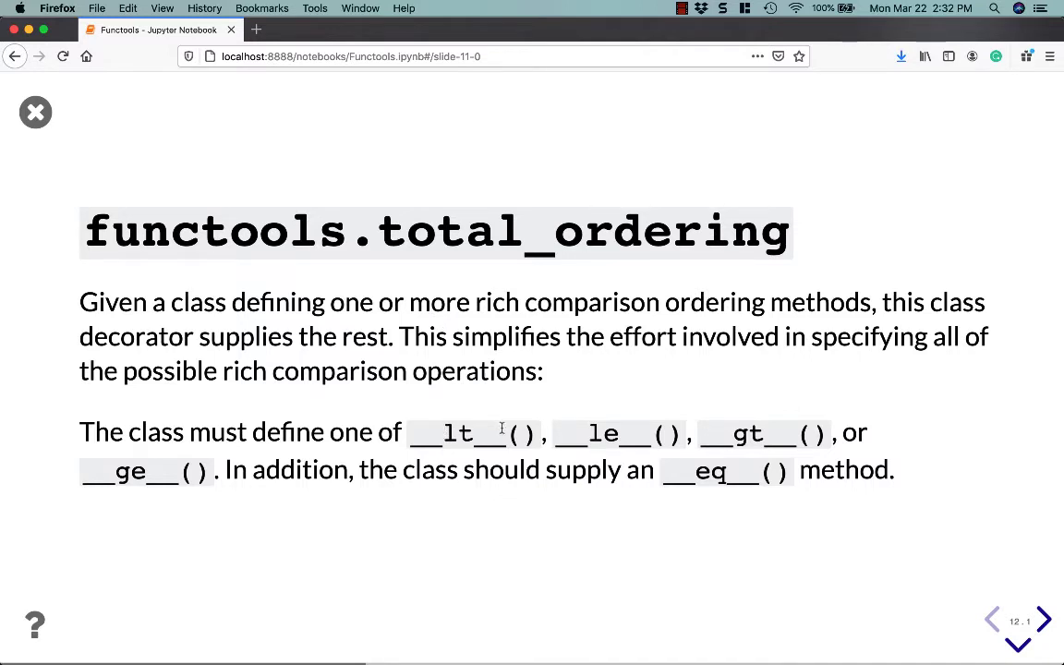
pyautogui.click(1044, 619)
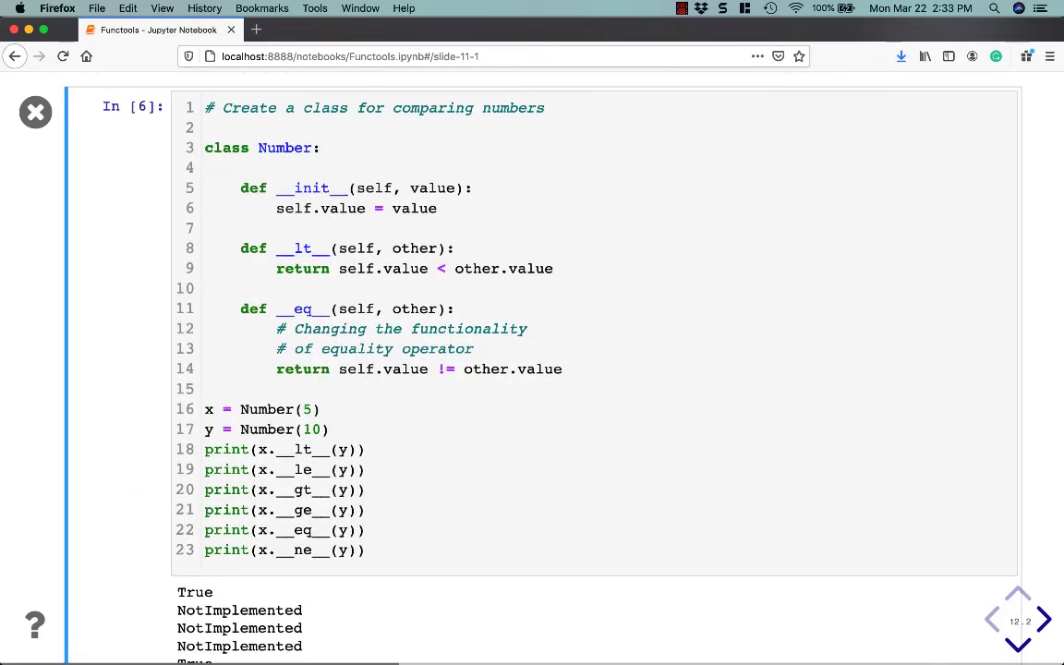
pyautogui.moveTo(468, 414)
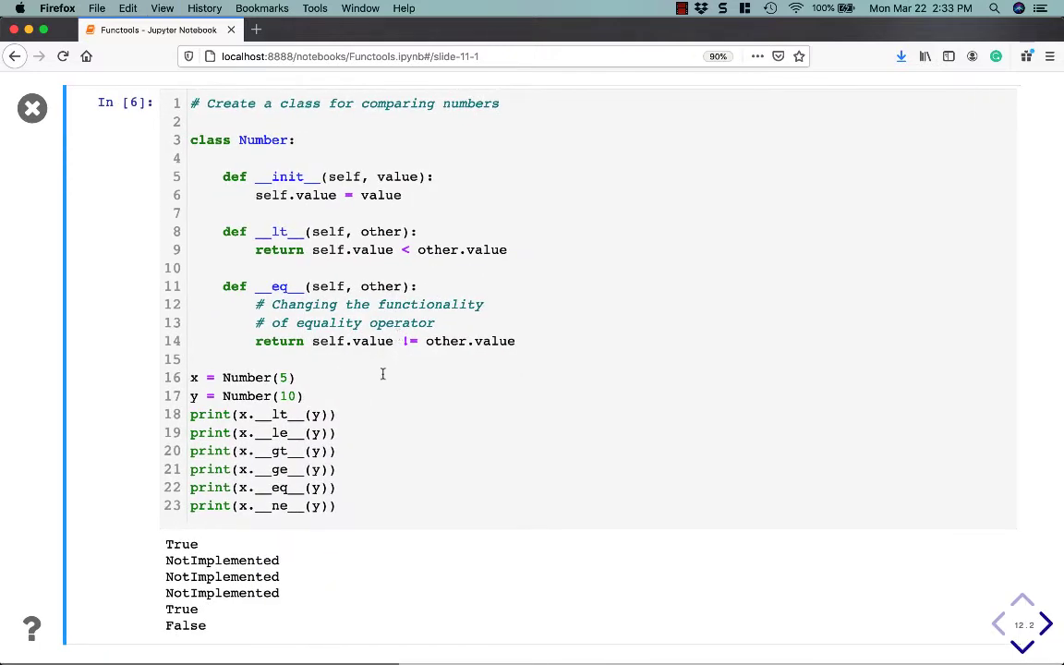
# Highlight the inverted equality return line and __eq__ name, then advance to 'Now add total_ordering'
pyautogui.doubleClick(278, 231)
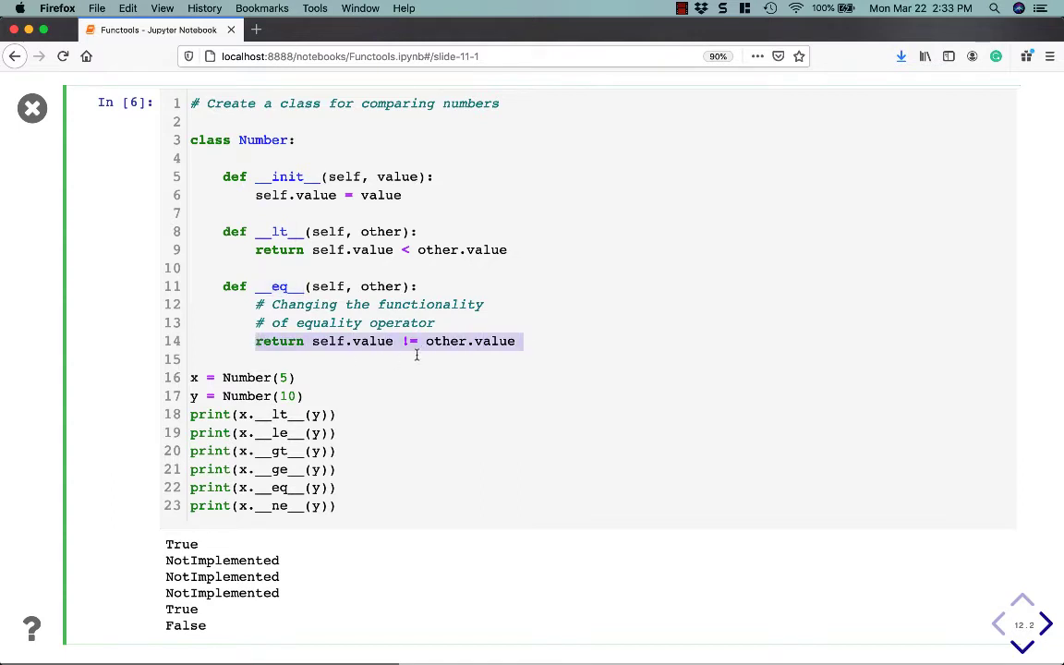
pyautogui.moveTo(467, 339)
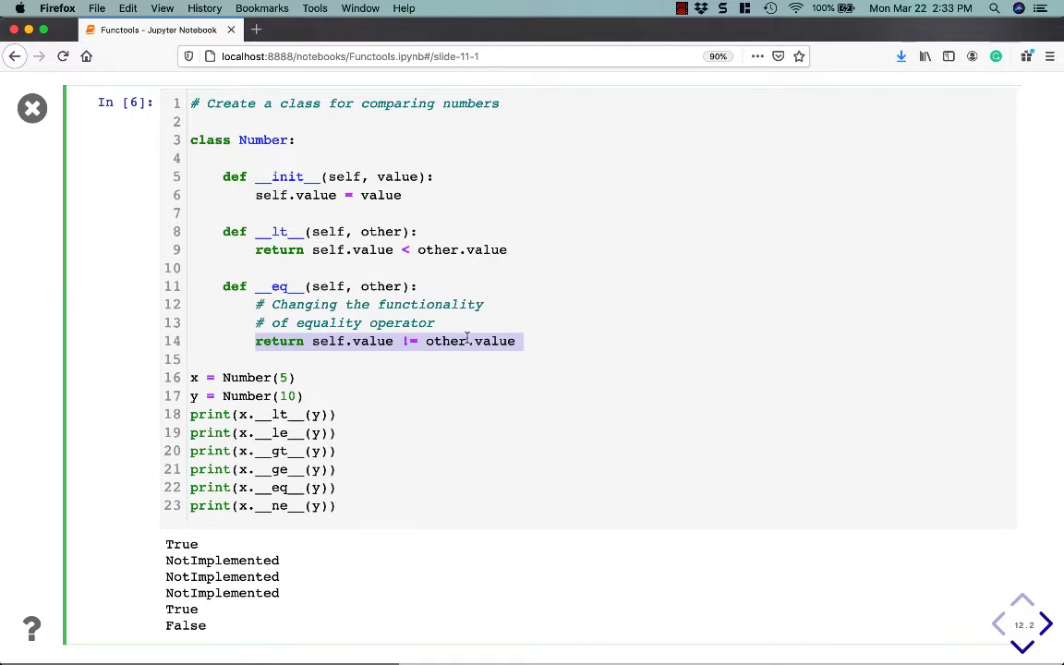
pyautogui.click(376, 442)
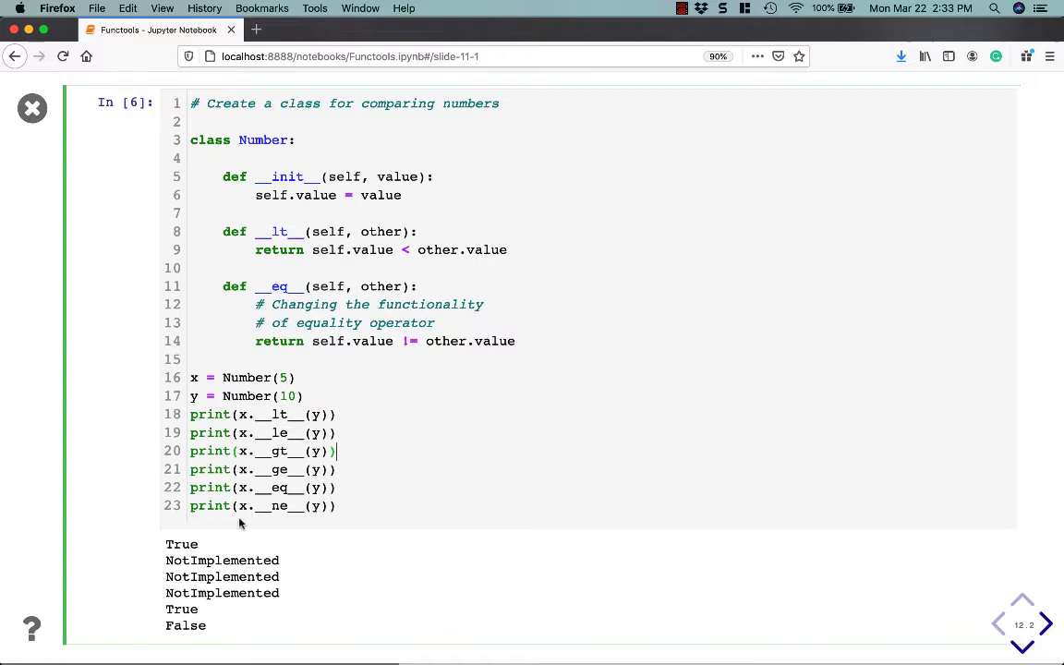
pyautogui.moveTo(298, 536)
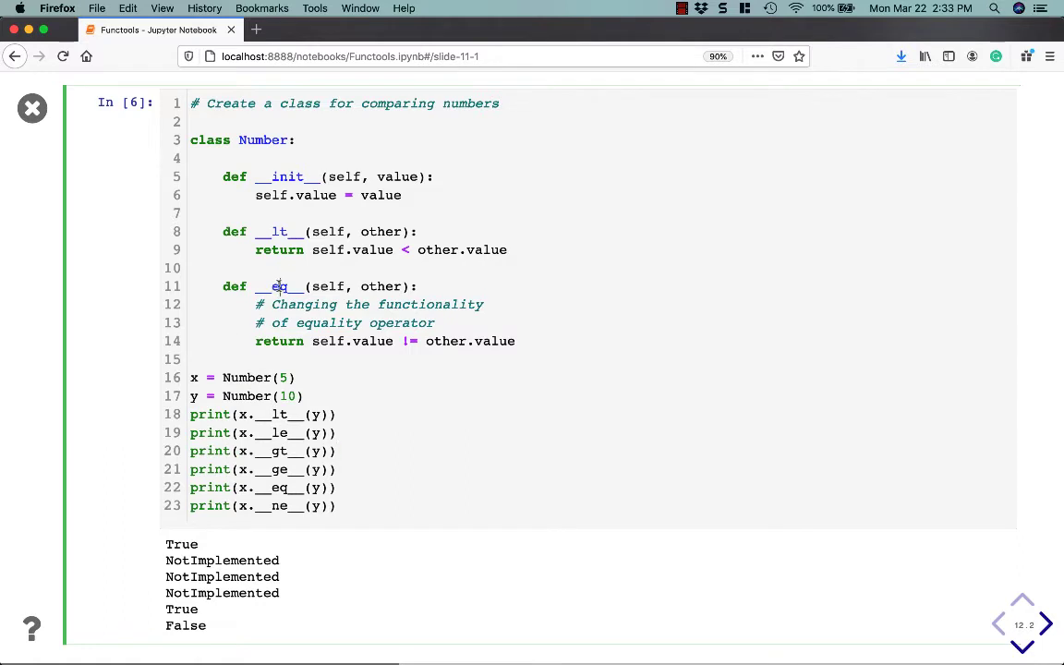
pyautogui.doubleClick(279, 285)
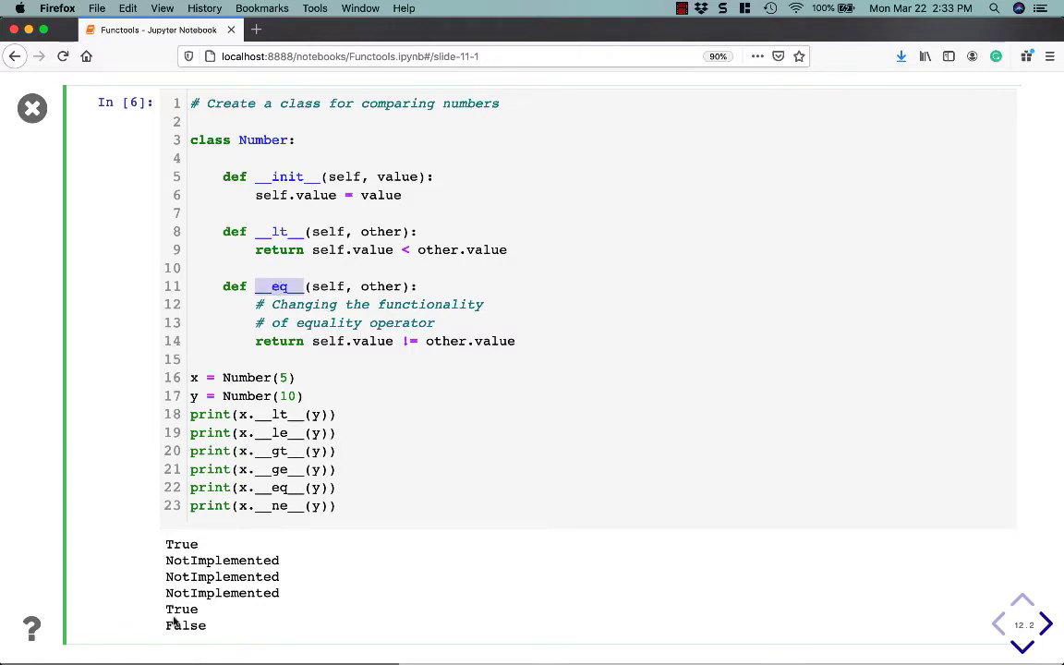
pyautogui.doubleClick(182, 608)
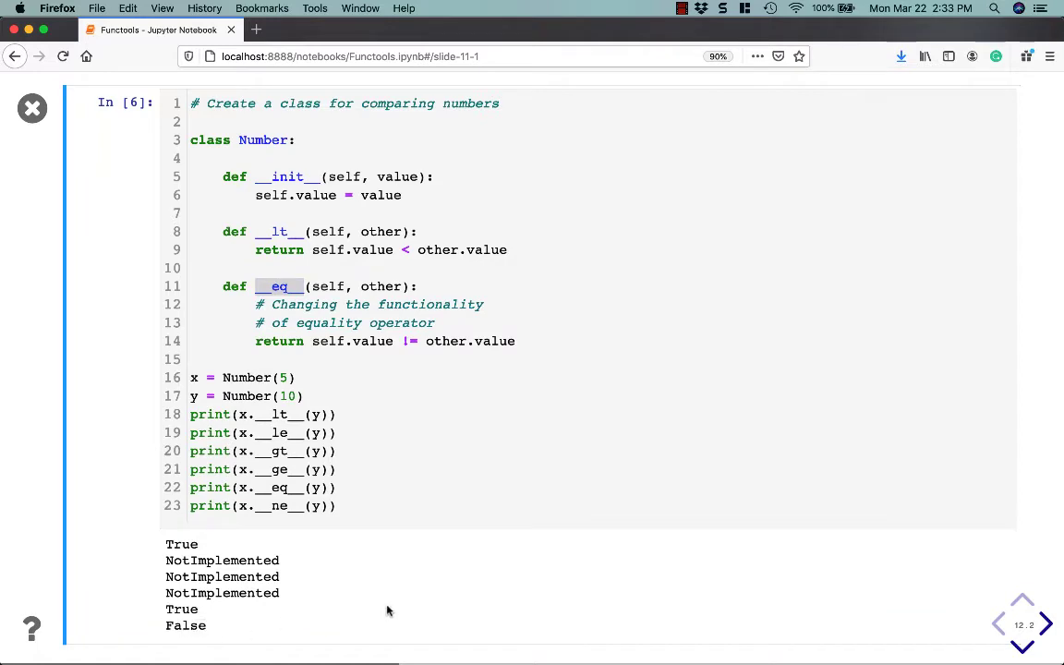
pyautogui.click(1044, 623)
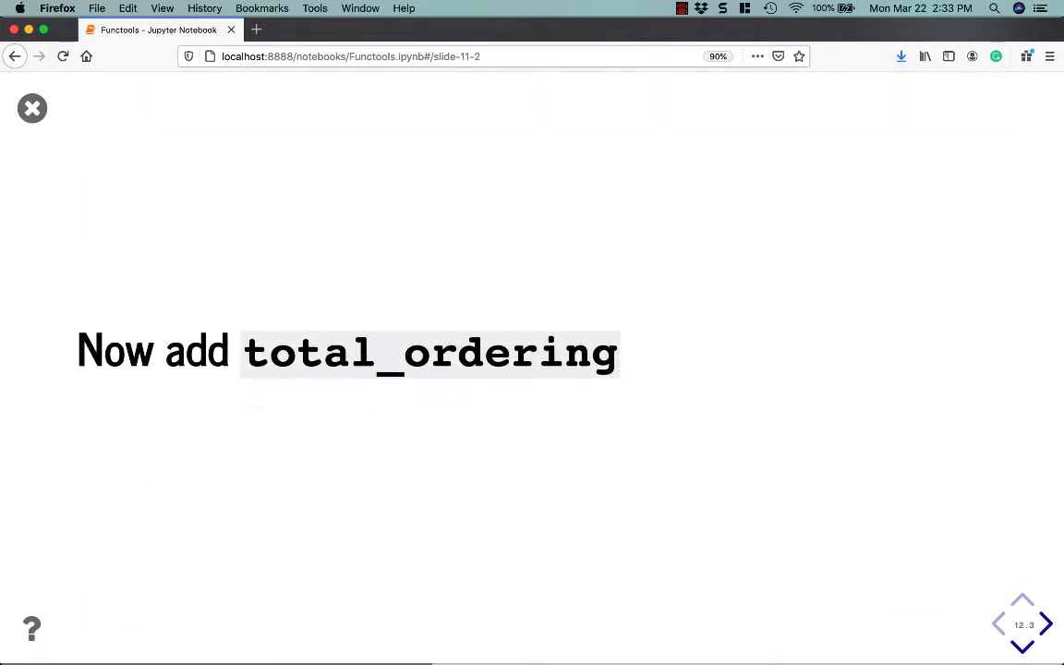
pyautogui.click(1044, 624)
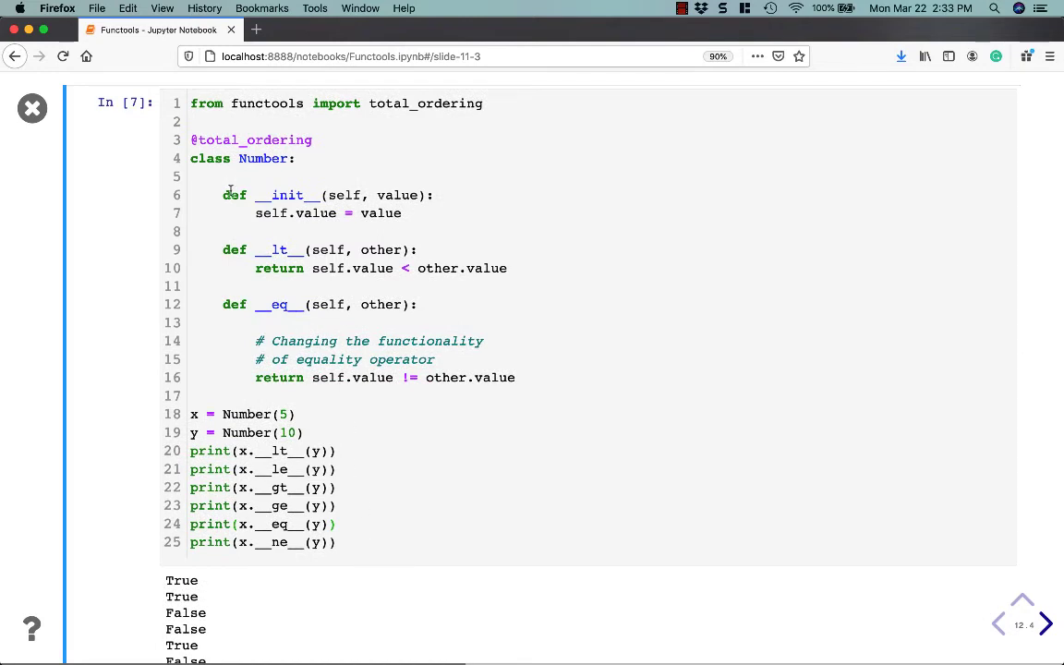
pyautogui.moveTo(185, 152)
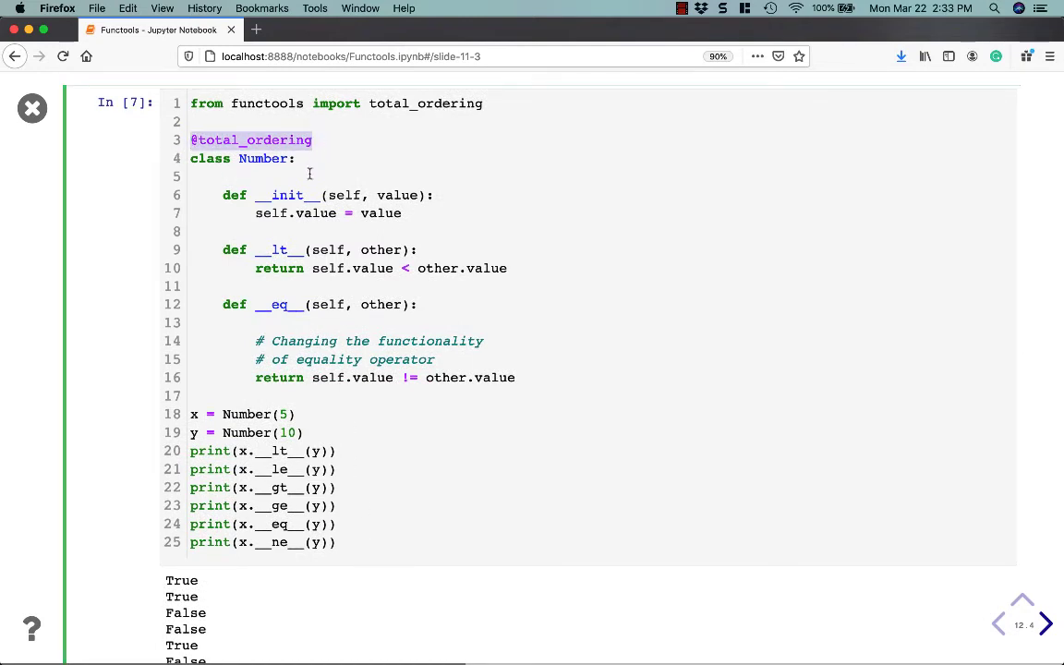
pyautogui.moveTo(213, 617)
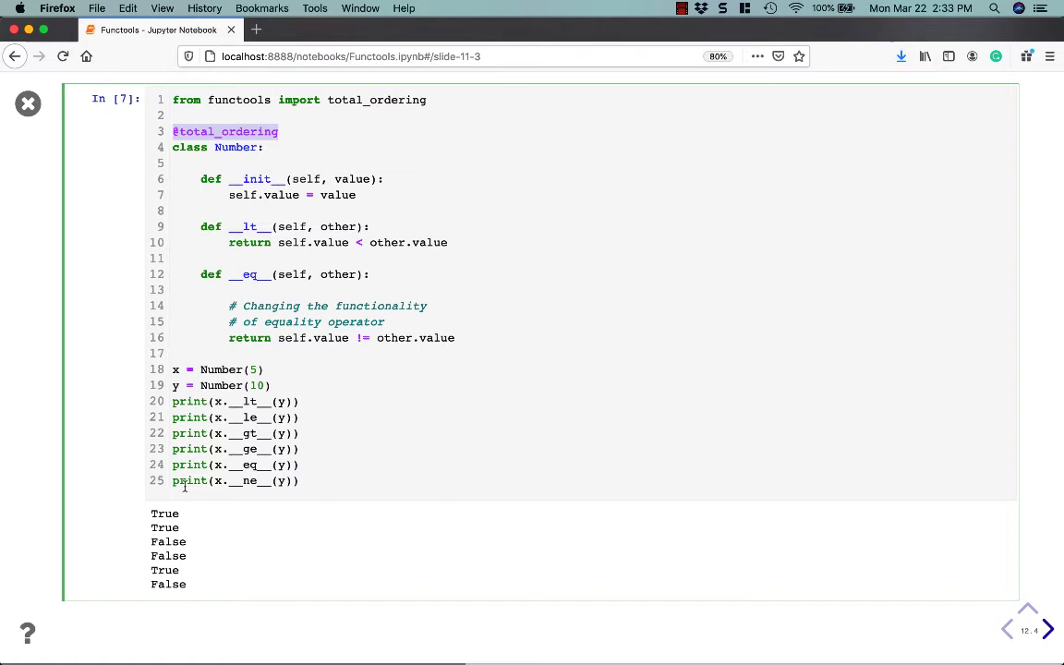
pyautogui.moveTo(437, 411)
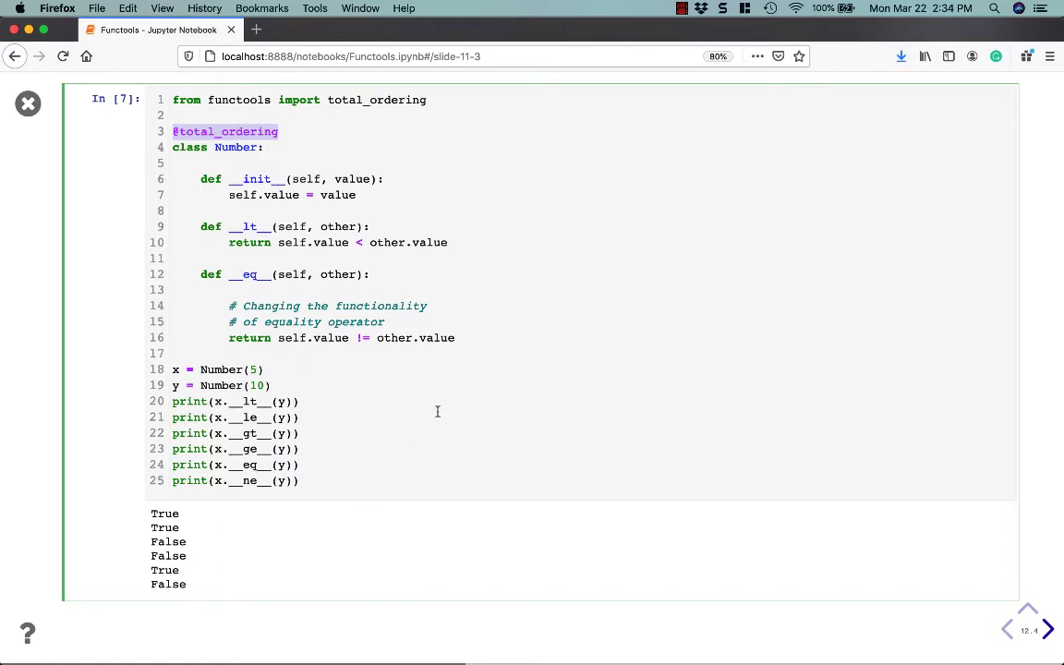
pyautogui.moveTo(413, 356)
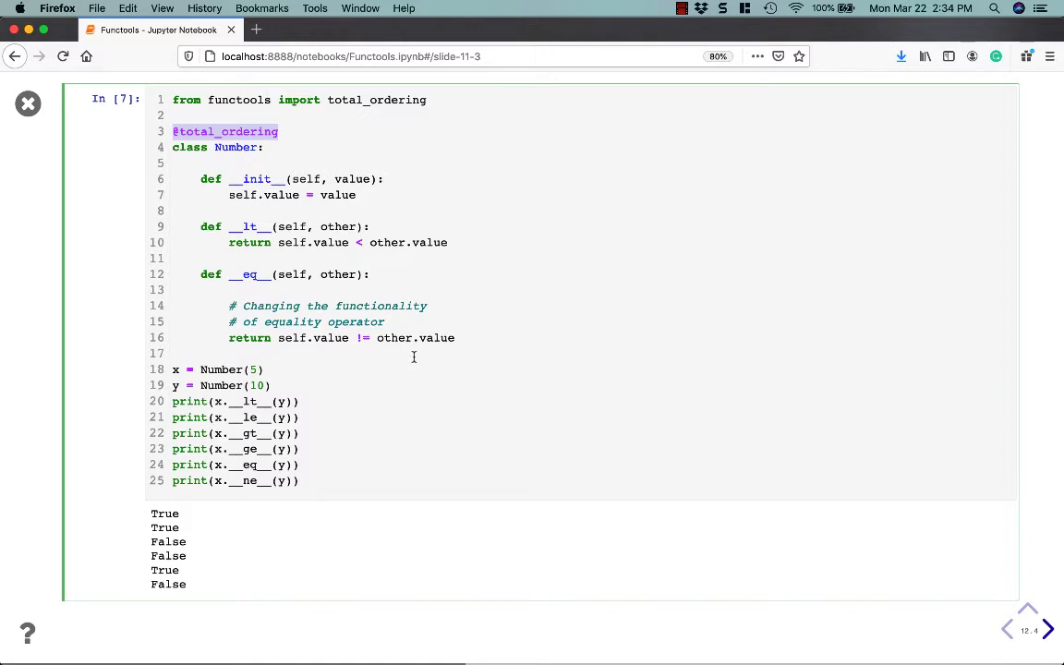
pyautogui.moveTo(451, 379)
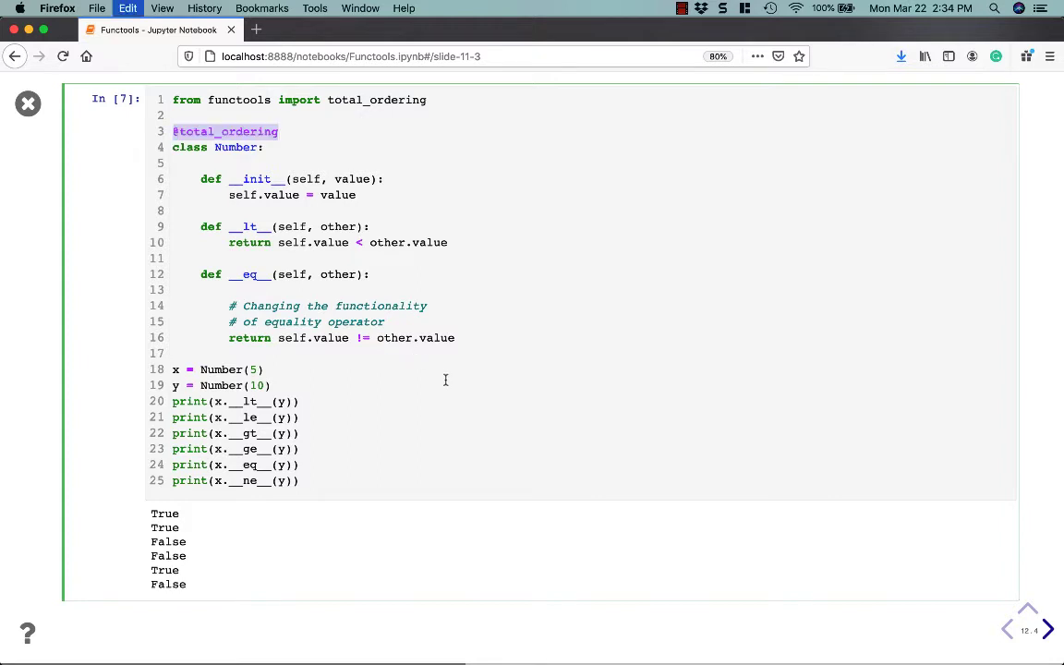
pyautogui.click(1047, 629)
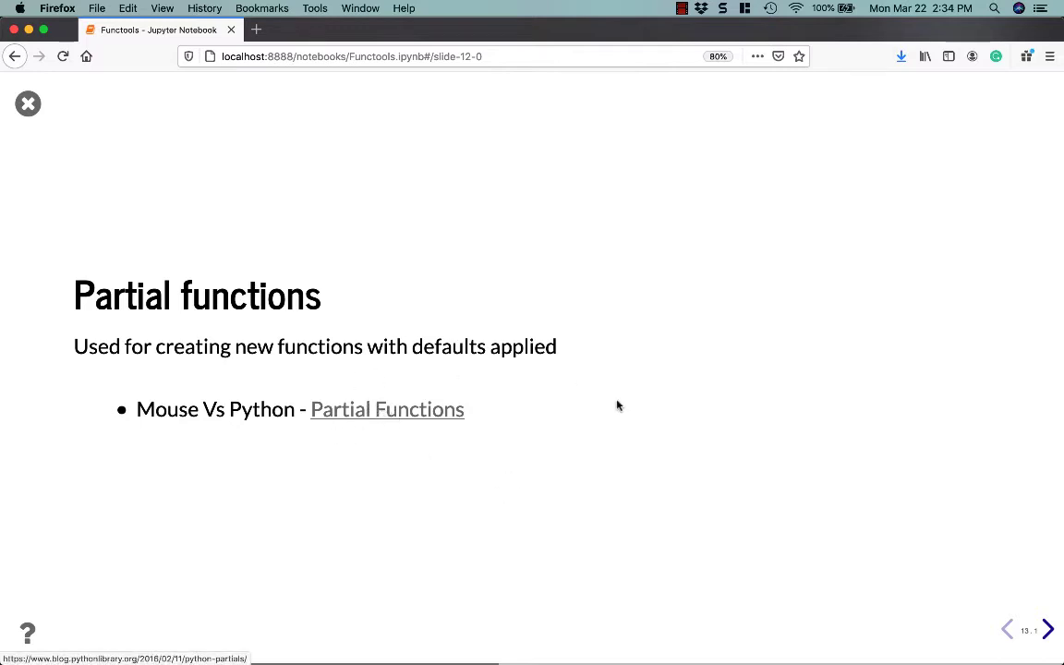
pyautogui.moveTo(452, 425)
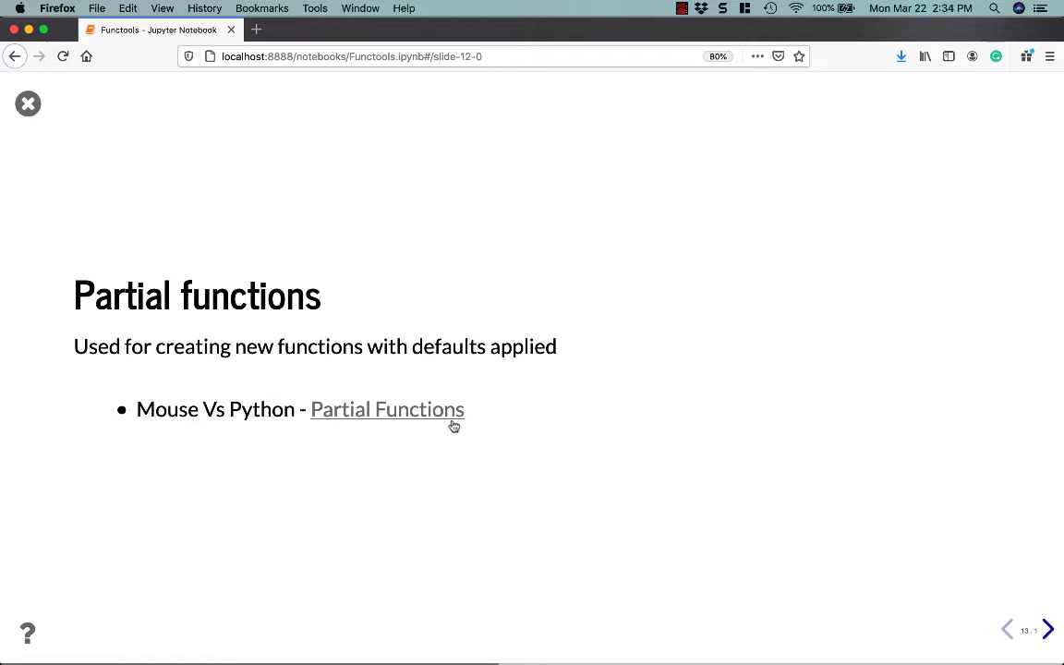
pyautogui.moveTo(379, 528)
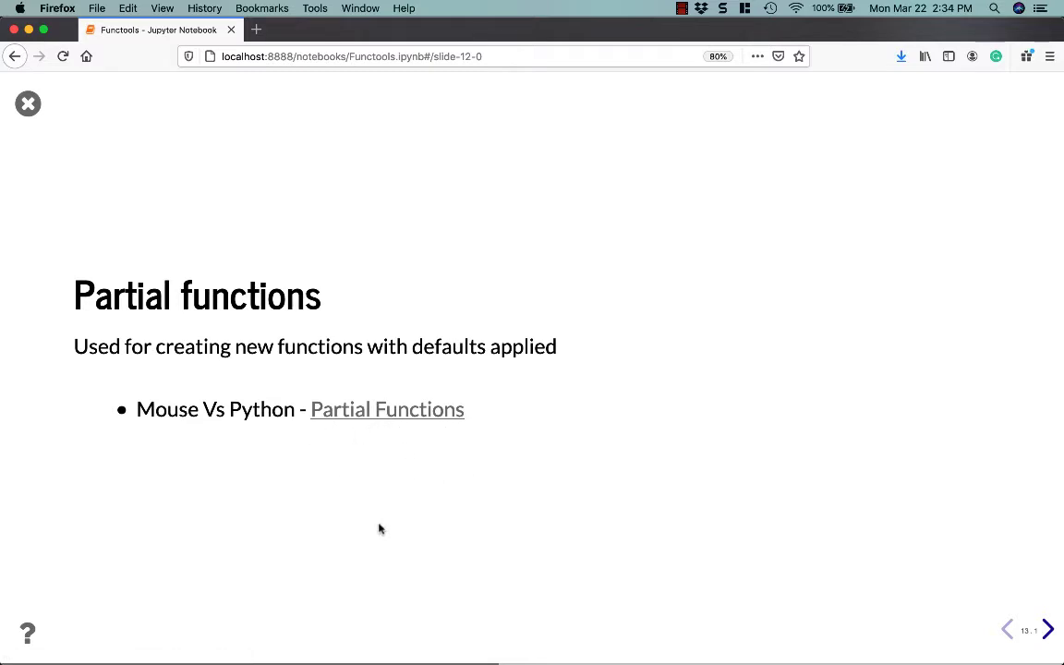
pyautogui.moveTo(349, 492)
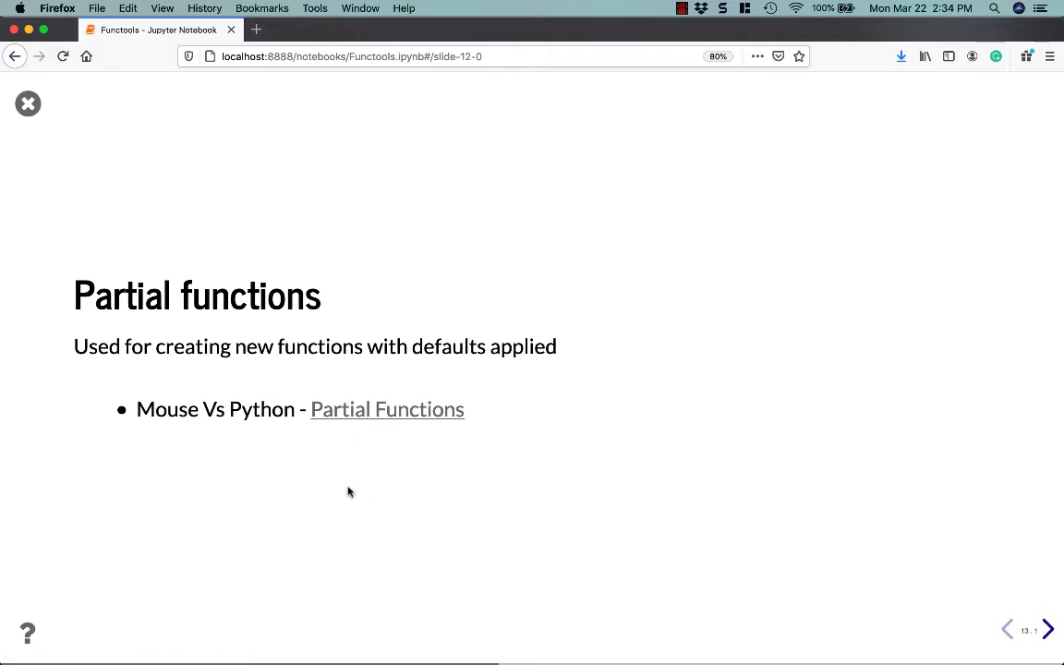
# Advance to the cell importing partial, defining add and calling p_add(10)
pyautogui.click(1047, 628)
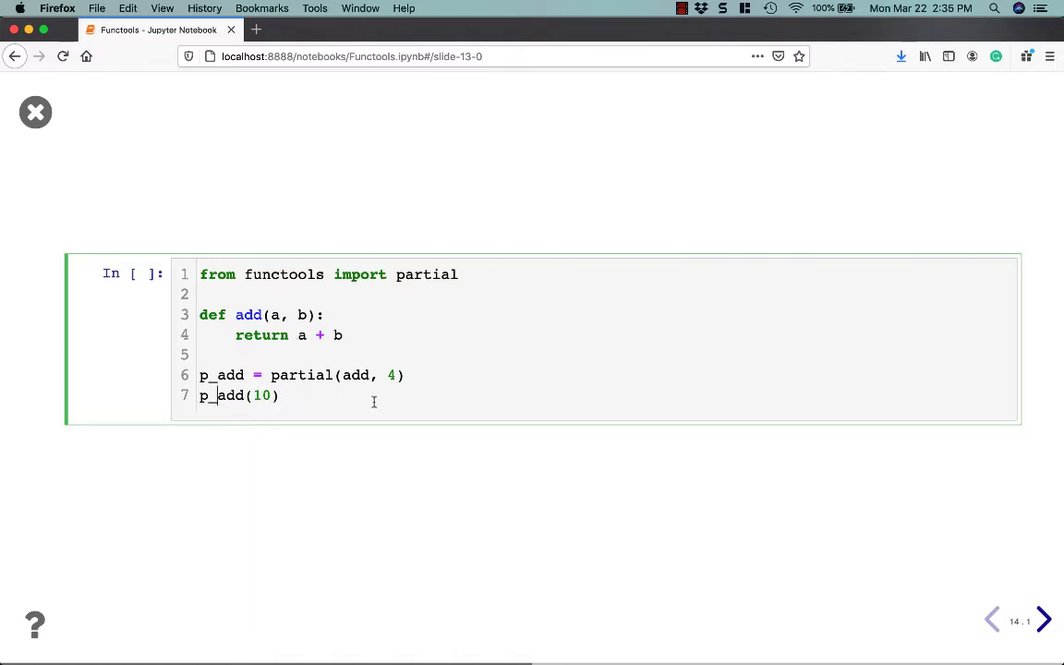
pyautogui.moveTo(414, 437)
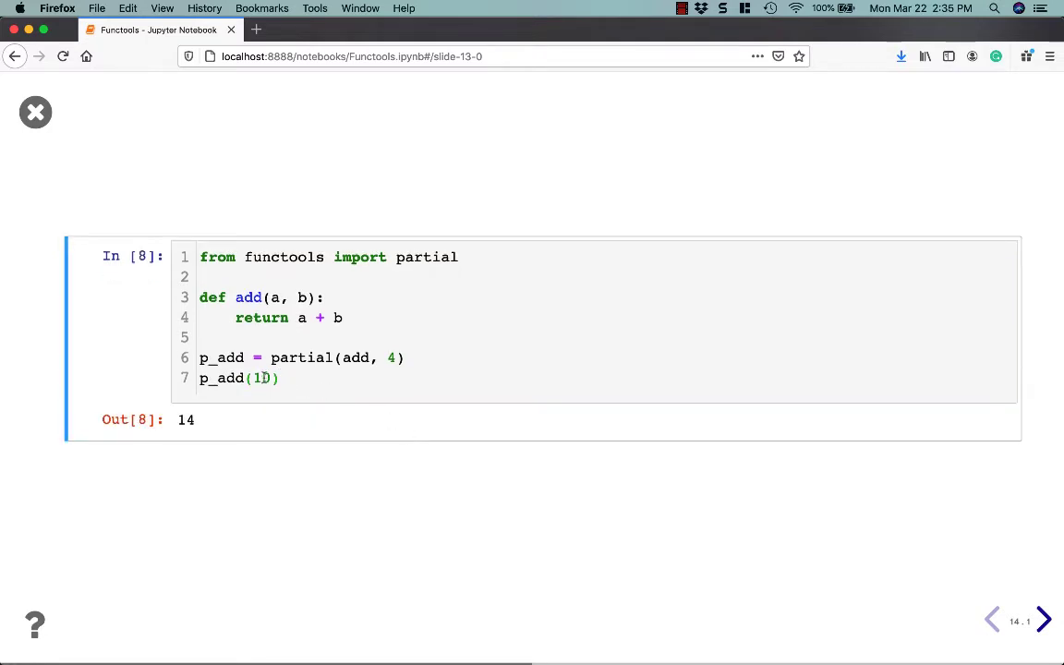
# Edit the partial add cell's argument so p_add returns 24 when run
pyautogui.write('5')
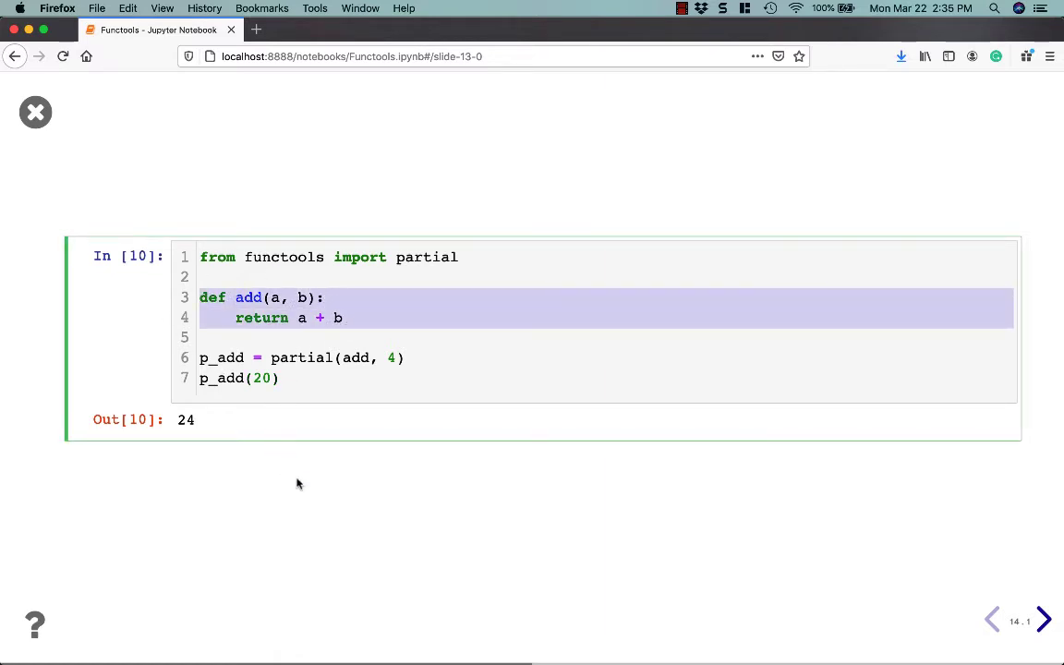
pyautogui.moveTo(395, 528)
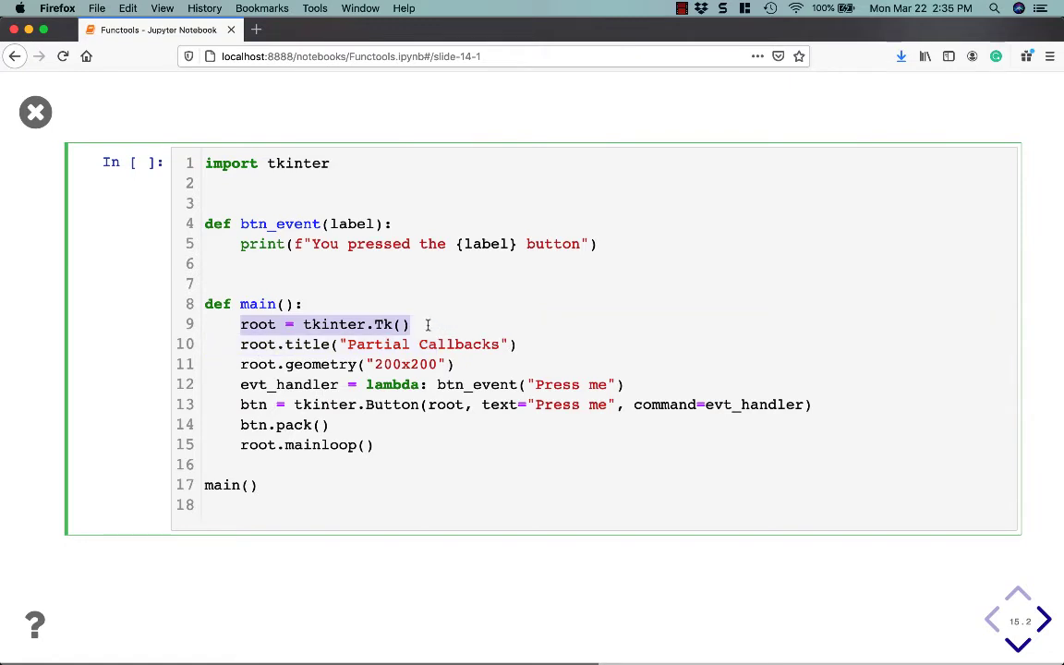
pyautogui.moveTo(408, 321)
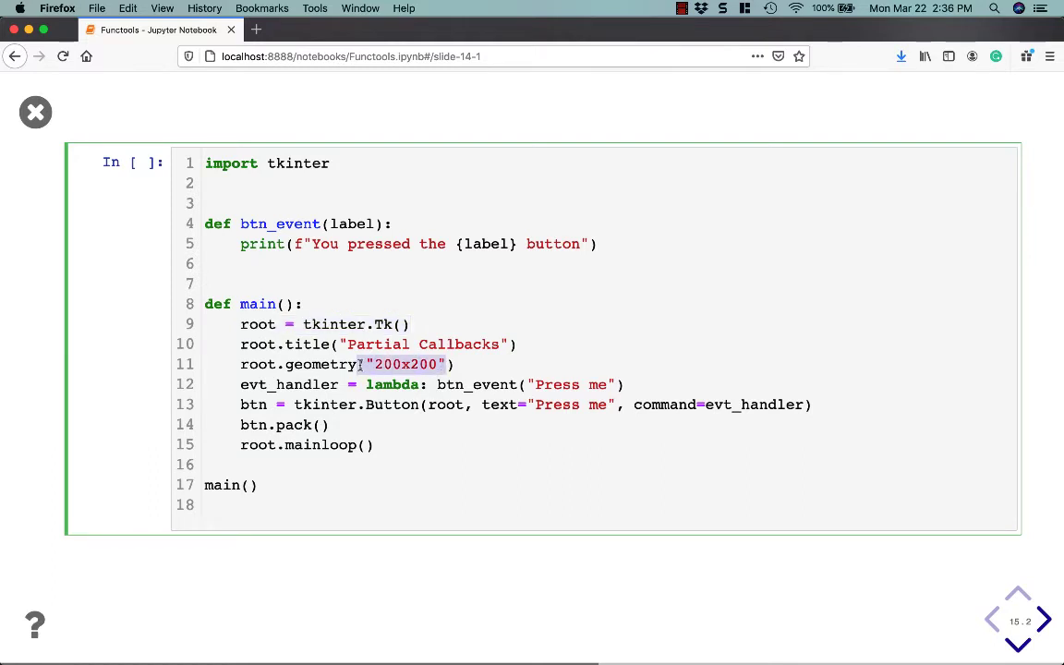
# Highlight the 200x200 window size, then move to the partial-based tkinter callback example
pyautogui.doubleClick(392, 384)
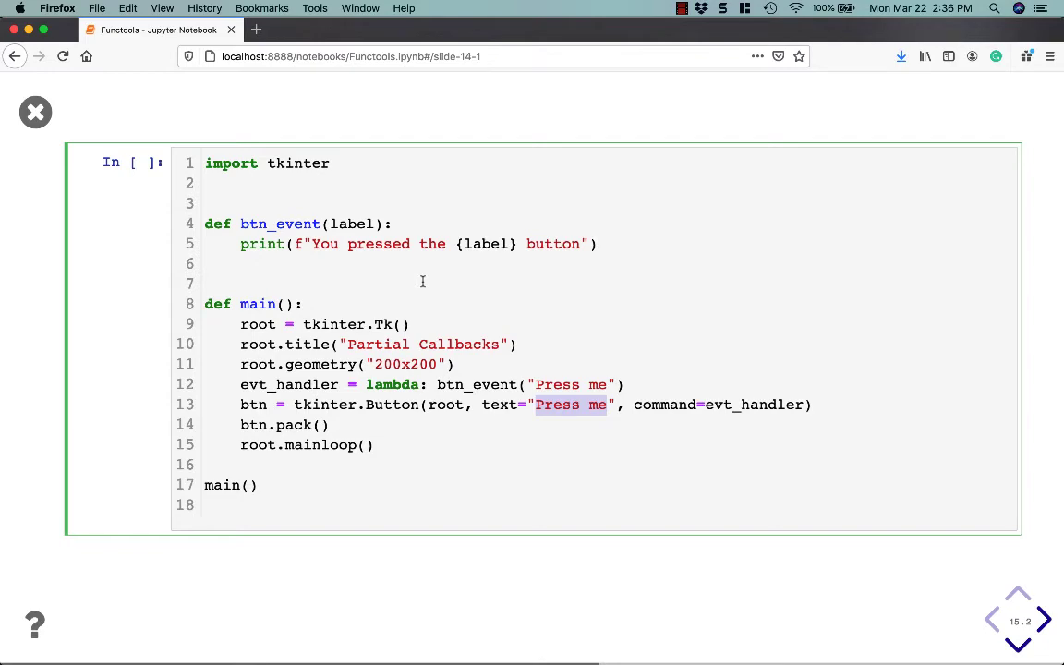
pyautogui.click(1044, 620)
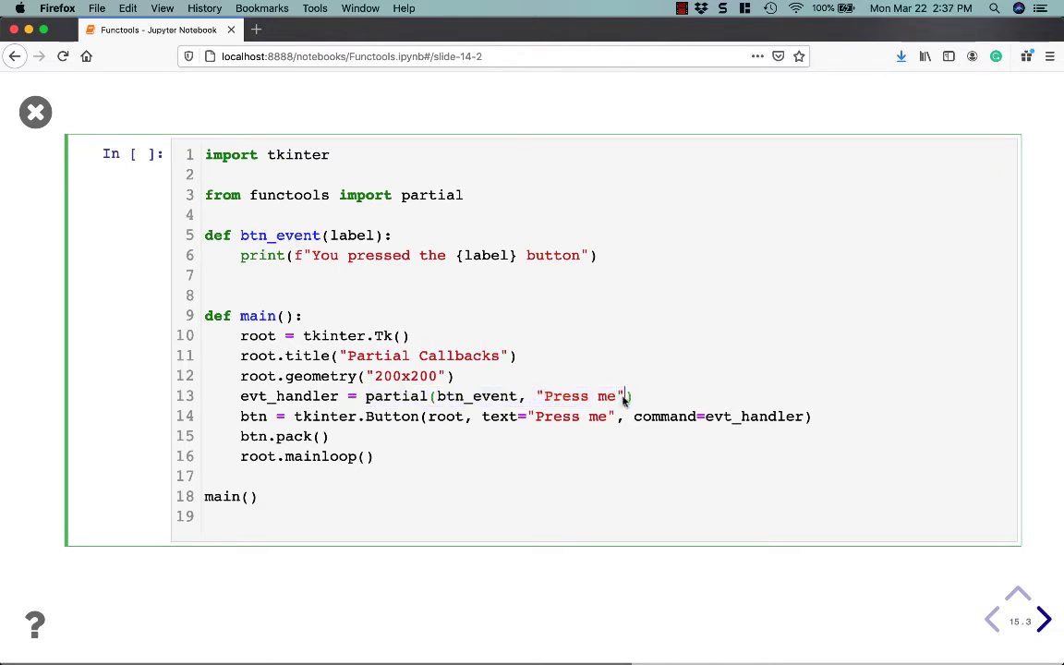
# Highlight the 'Press me' argument passed to partial(btn_event, ...)
pyautogui.doubleClick(562, 395)
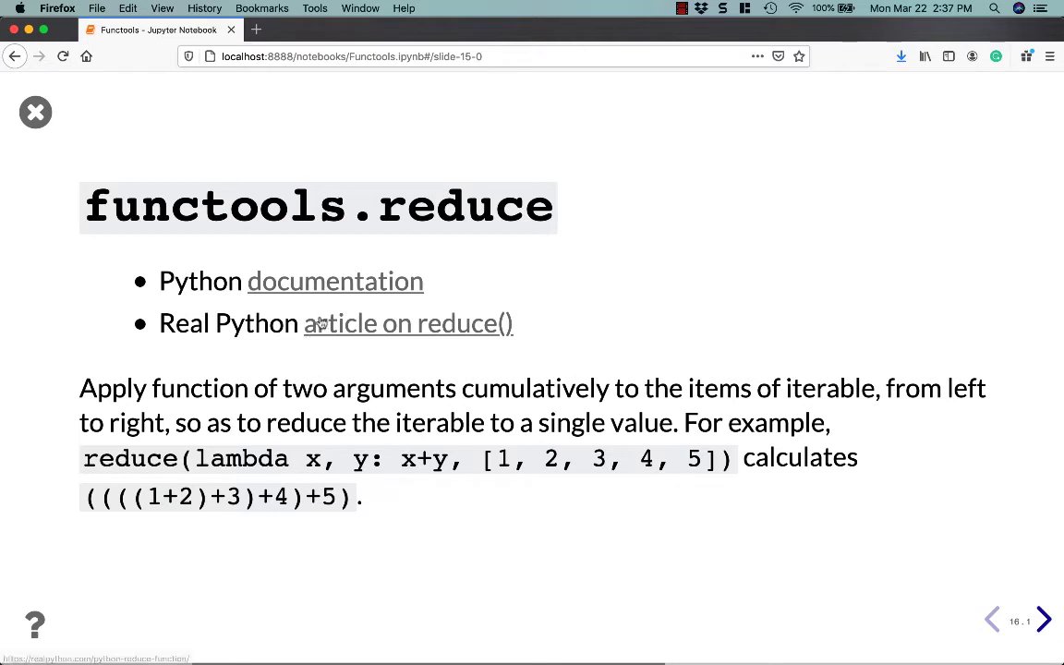
pyautogui.moveTo(626, 448)
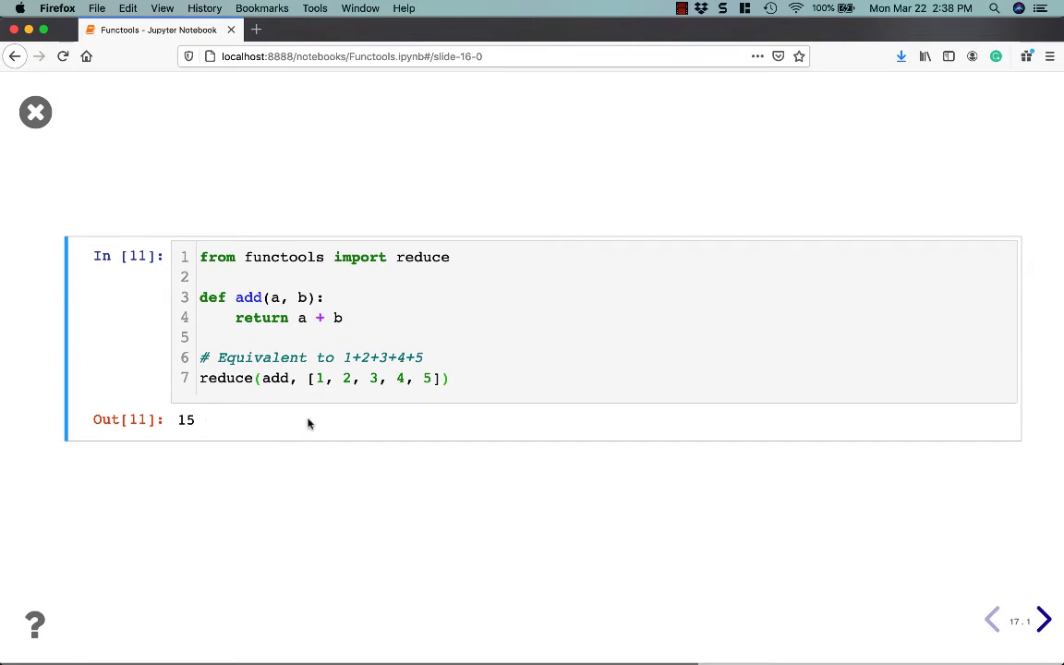
pyautogui.moveTo(416, 350)
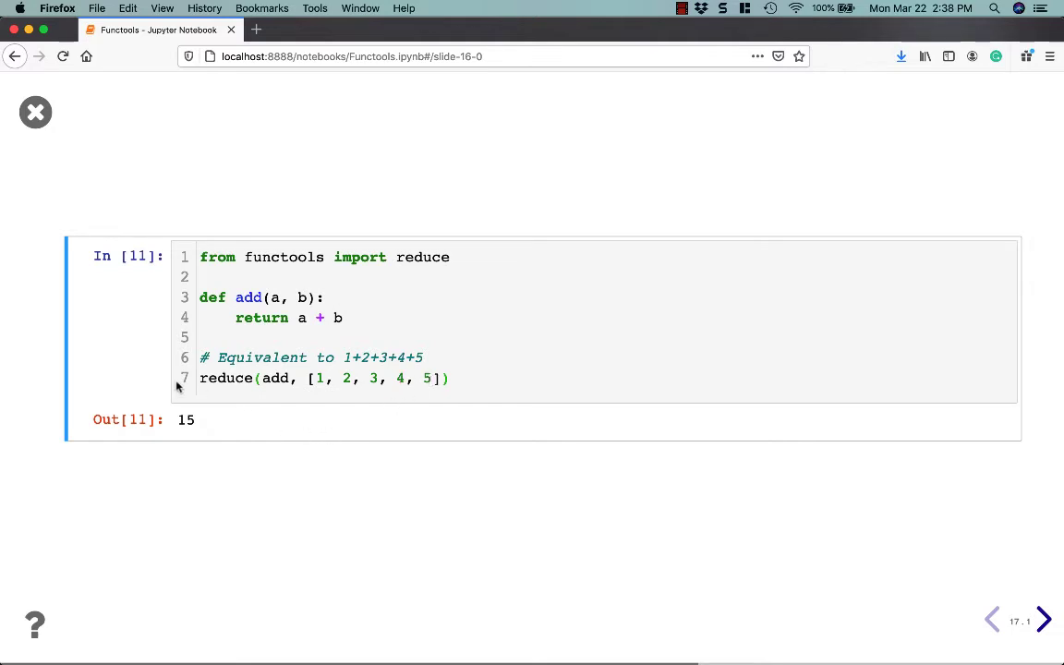
pyautogui.moveTo(293, 502)
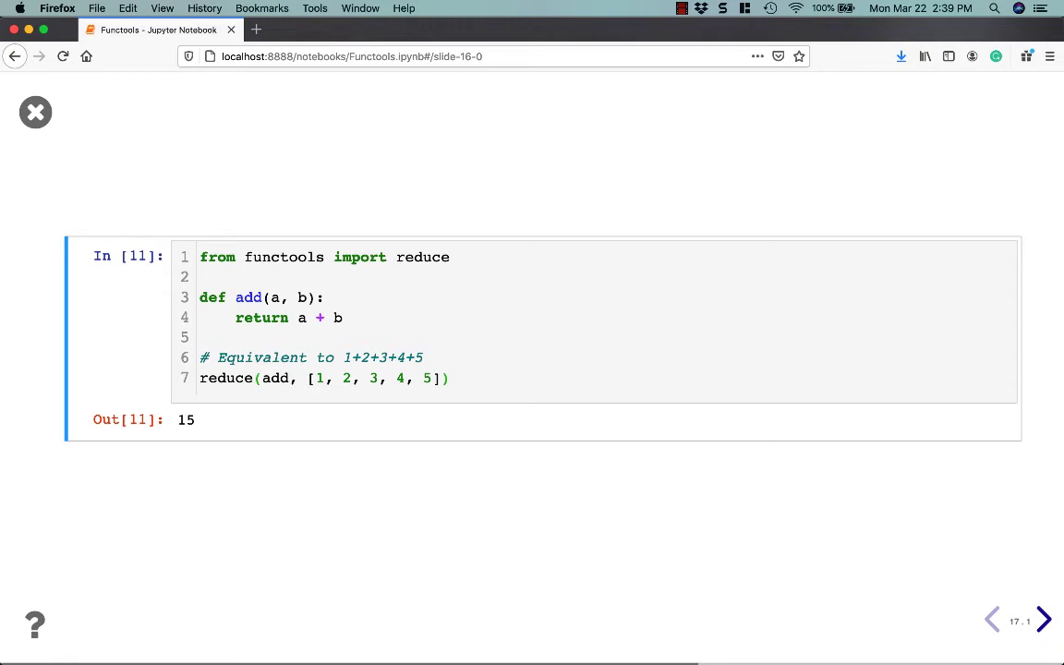
# Advance the slideshow to the Function Overloading slide linking the singledispatch article
pyautogui.click(1042, 619)
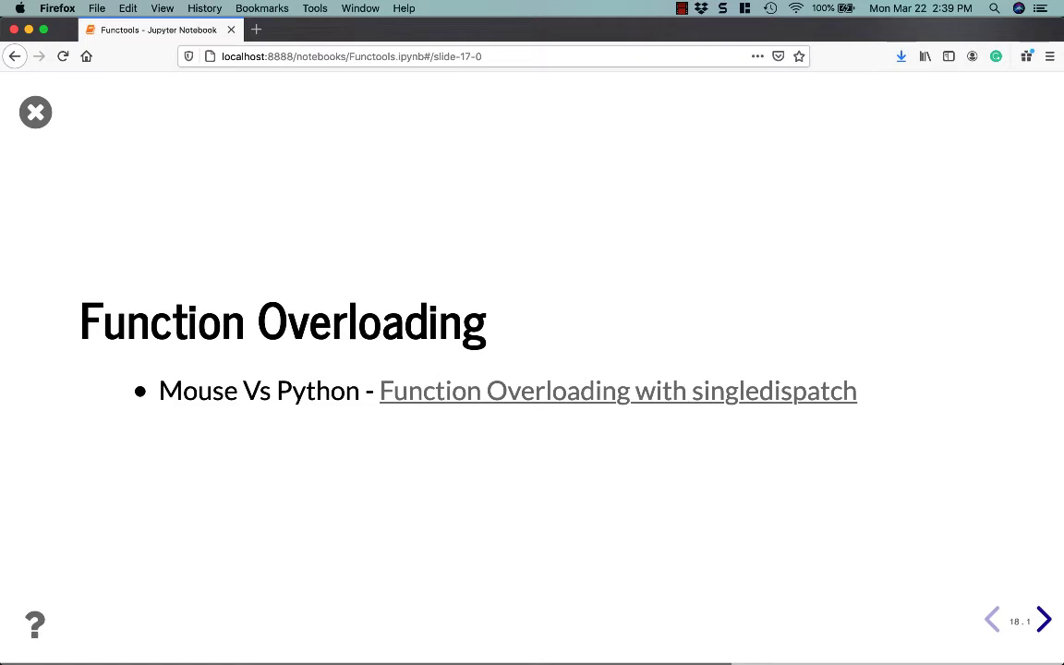
# Advance to the 'What is Function Overloading?' slide on first-argument type dispatch
pyautogui.click(1044, 618)
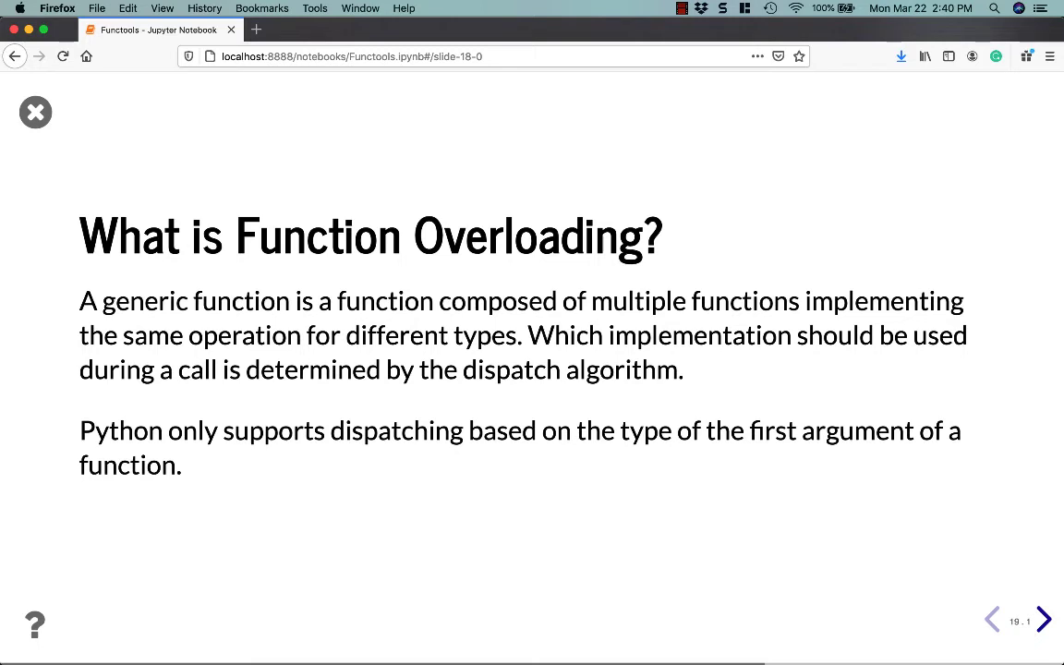
# Advance to the singledispatch code cell registering add for int, str and list
pyautogui.click(1043, 618)
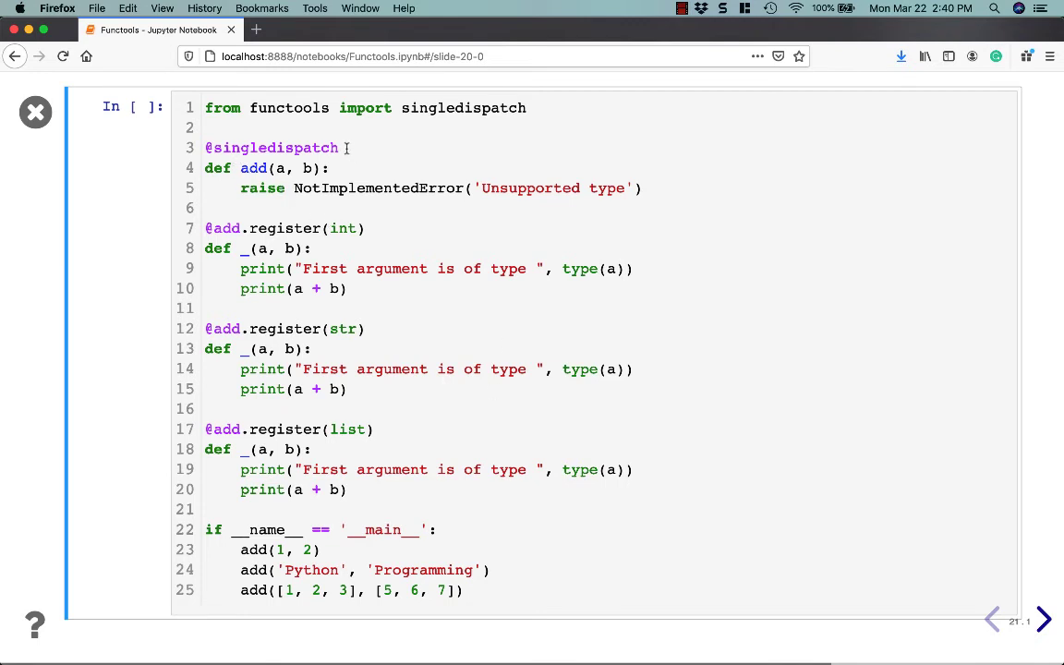
pyautogui.doubleClick(271, 148)
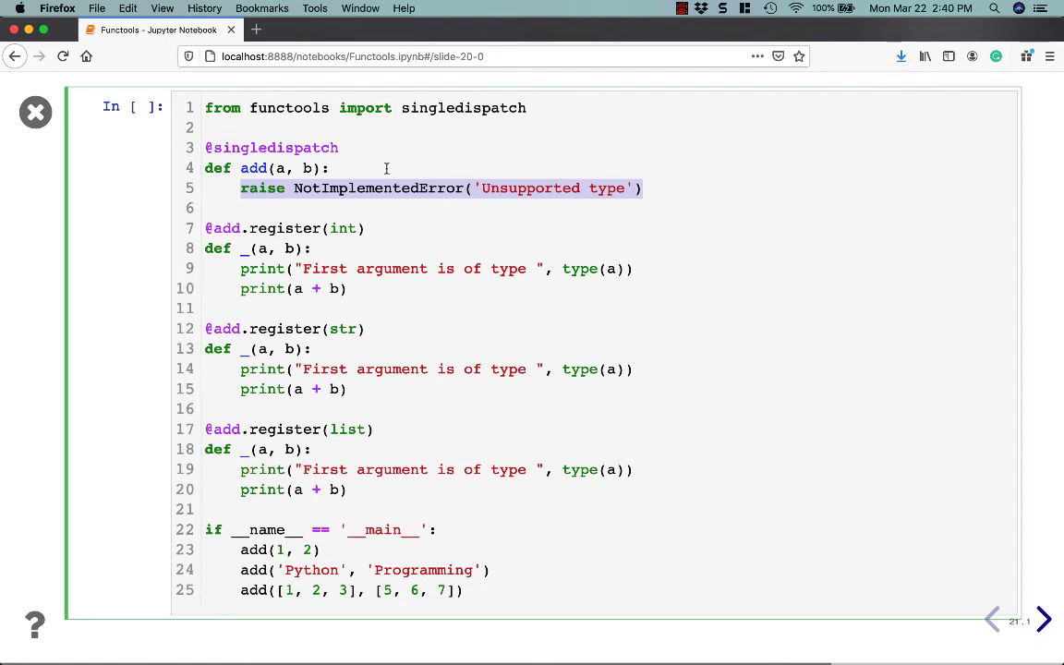
pyautogui.moveTo(243, 249)
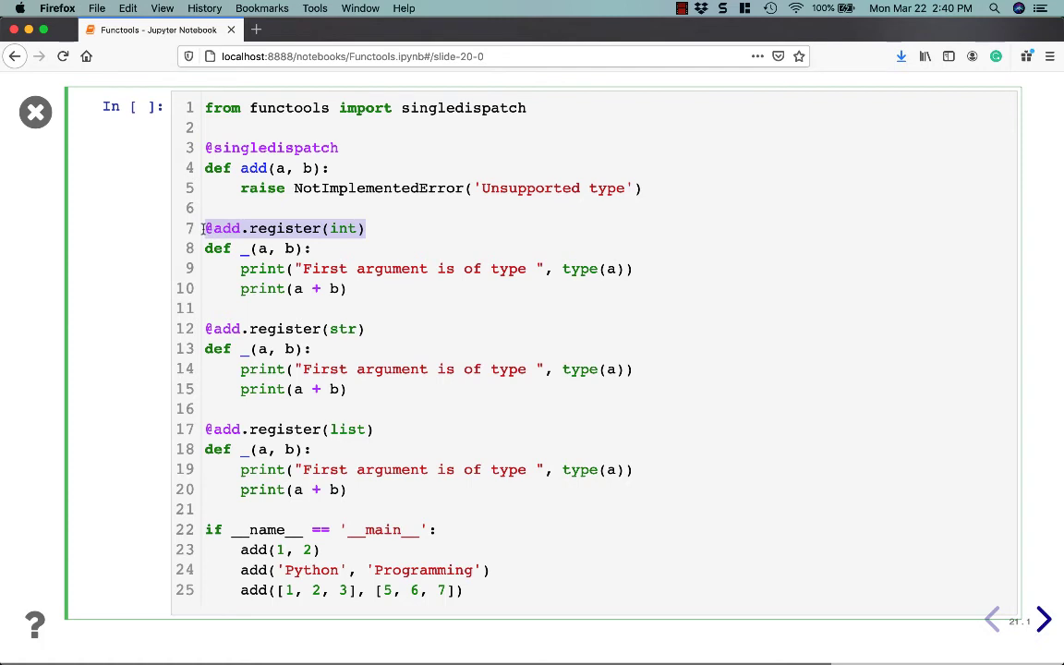
pyautogui.moveTo(313, 267)
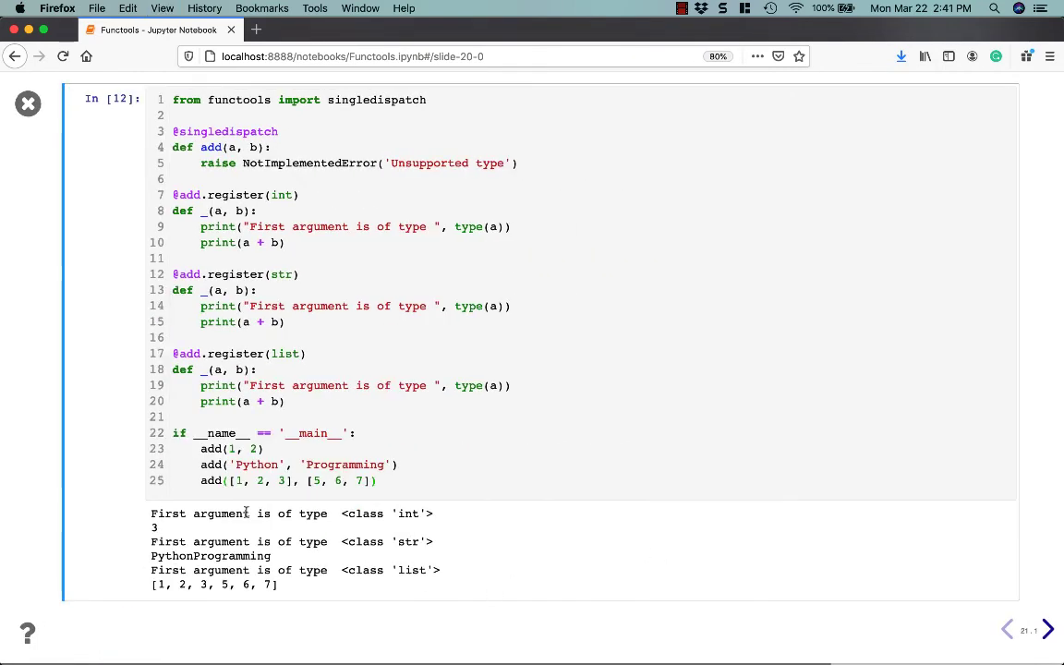
pyautogui.moveTo(400, 524)
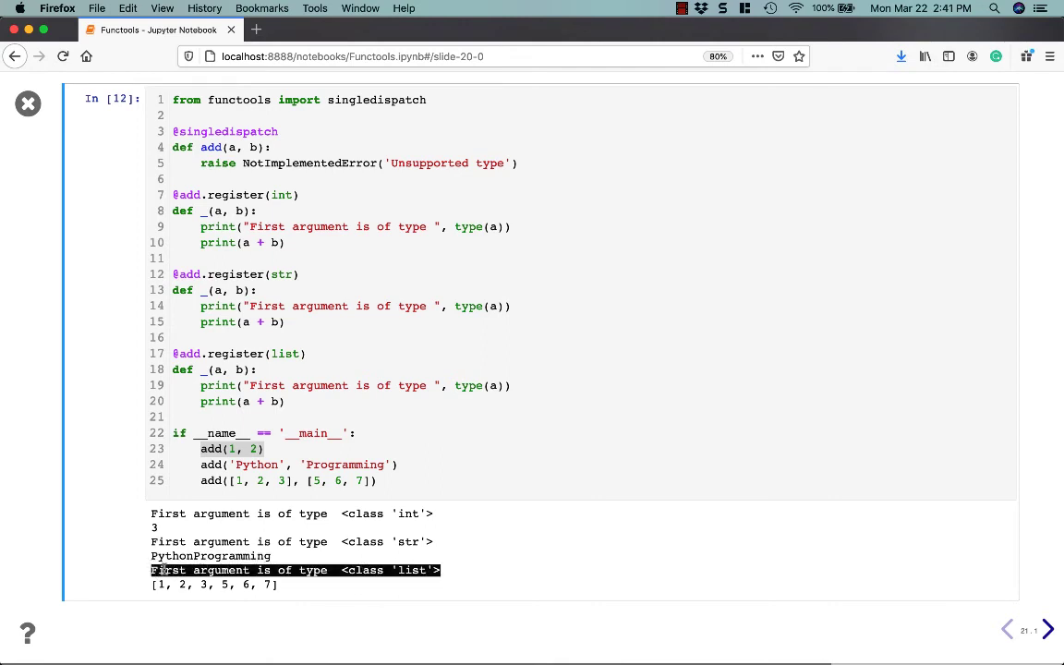
pyautogui.moveTo(380, 592)
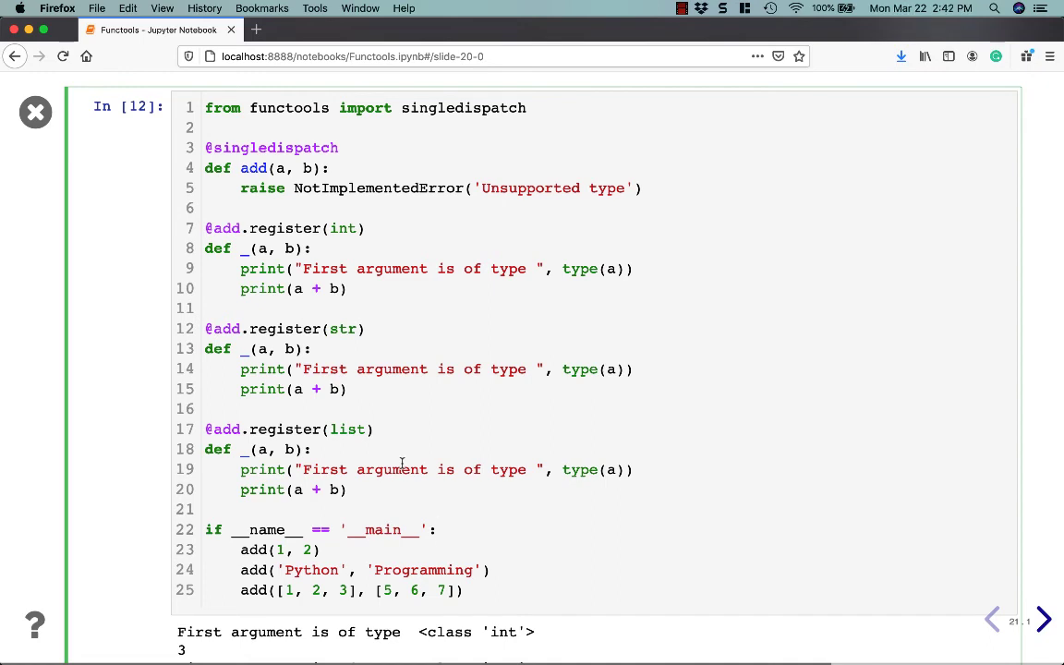
# Deselect the singledispatch code, then advance to the functools.wraps() title slide
pyautogui.click(438, 529)
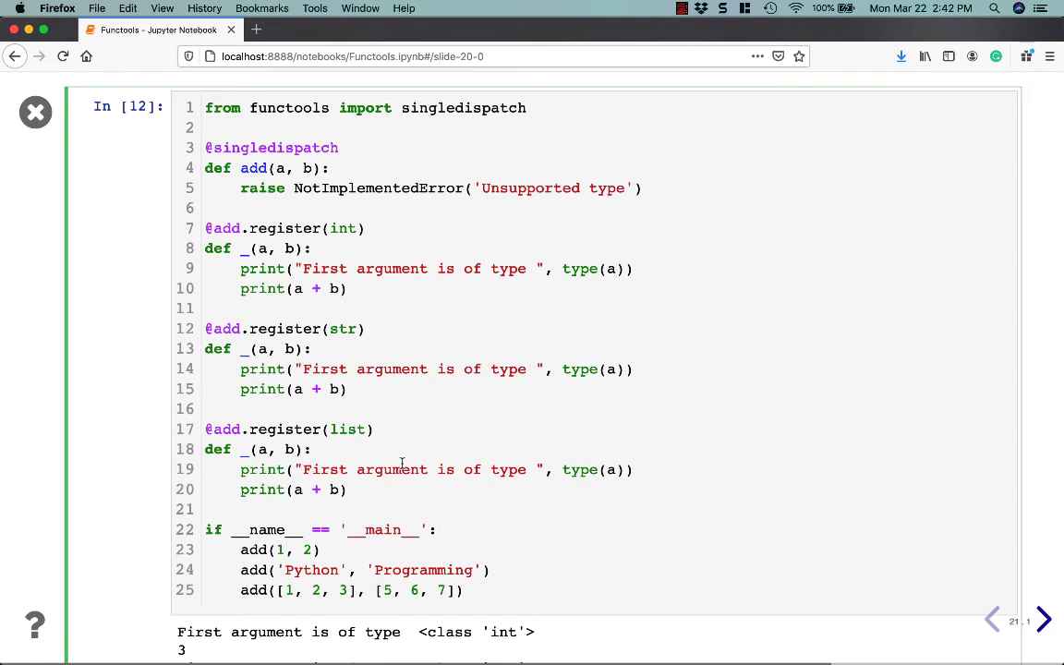
pyautogui.moveTo(610, 647)
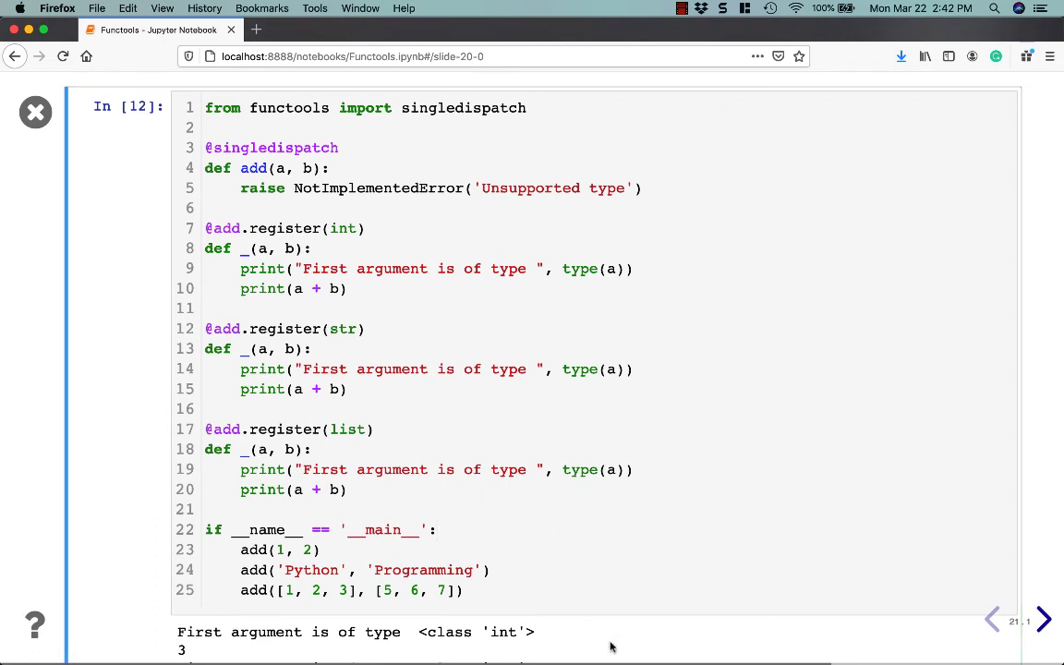
pyautogui.click(1043, 619)
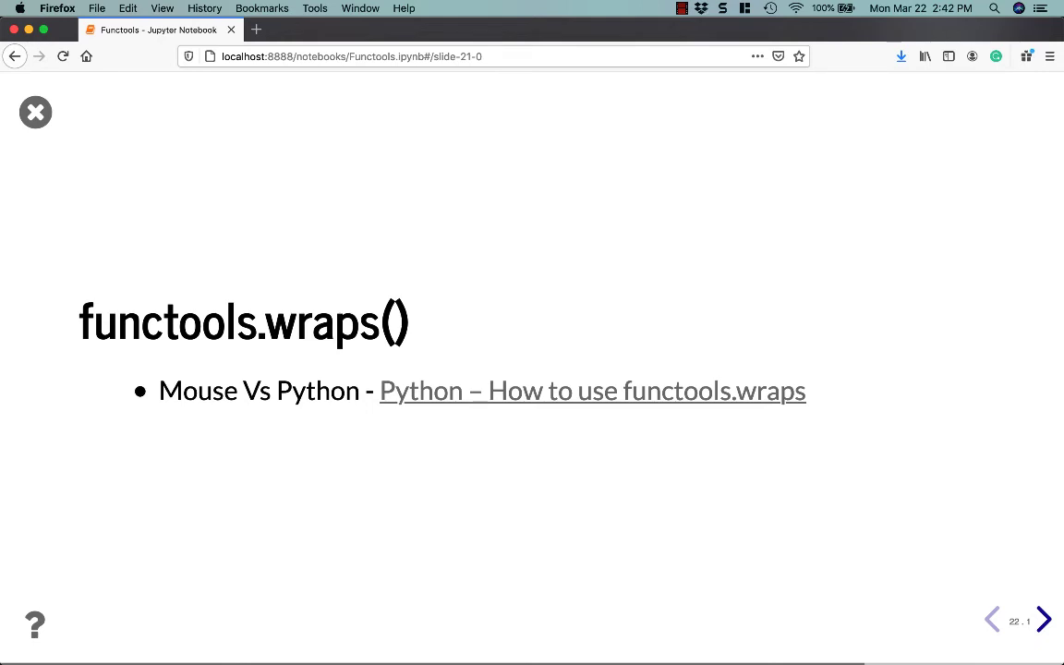
# Review the my_decorator wrapper's args/kwargs logging lines, then advance to the decorated add cell
pyautogui.click(1043, 619)
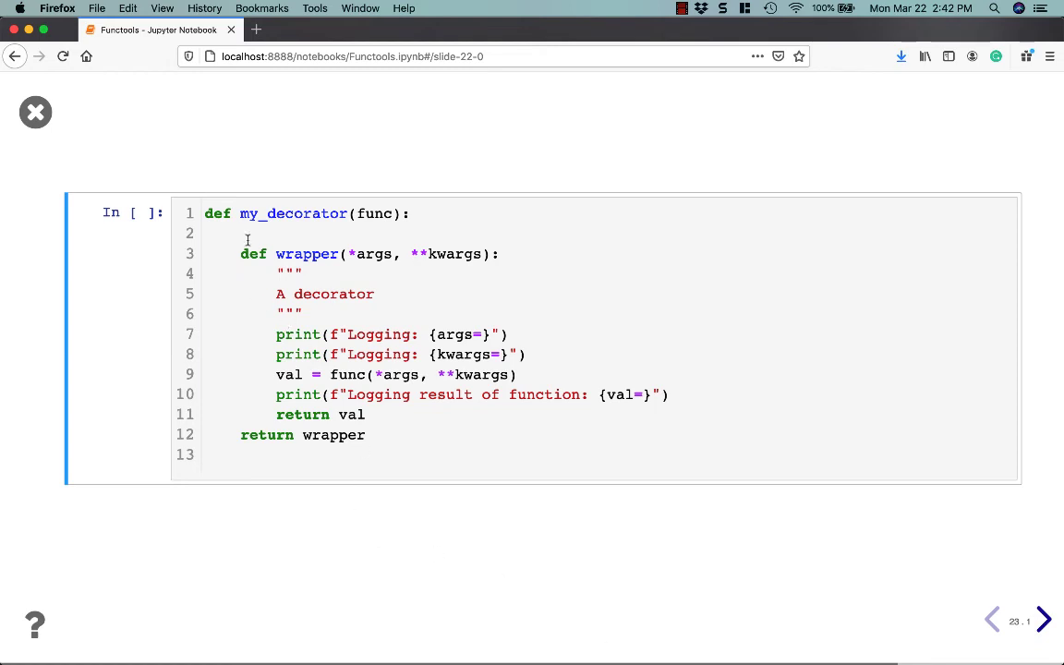
pyautogui.doubleClick(292, 214)
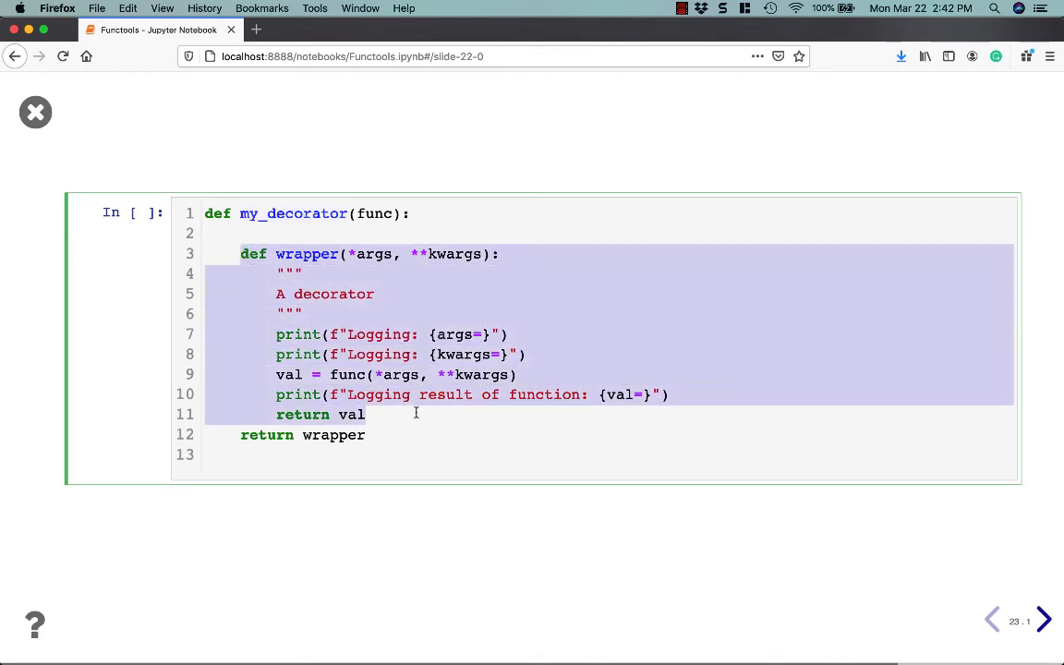
pyautogui.click(334, 234)
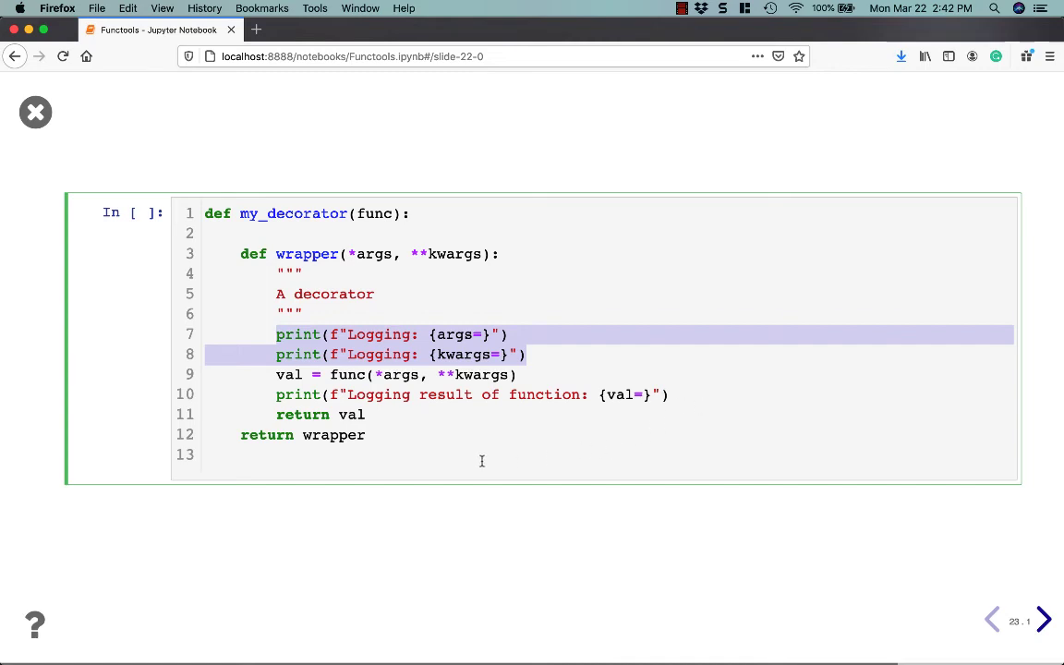
pyautogui.moveTo(271, 462)
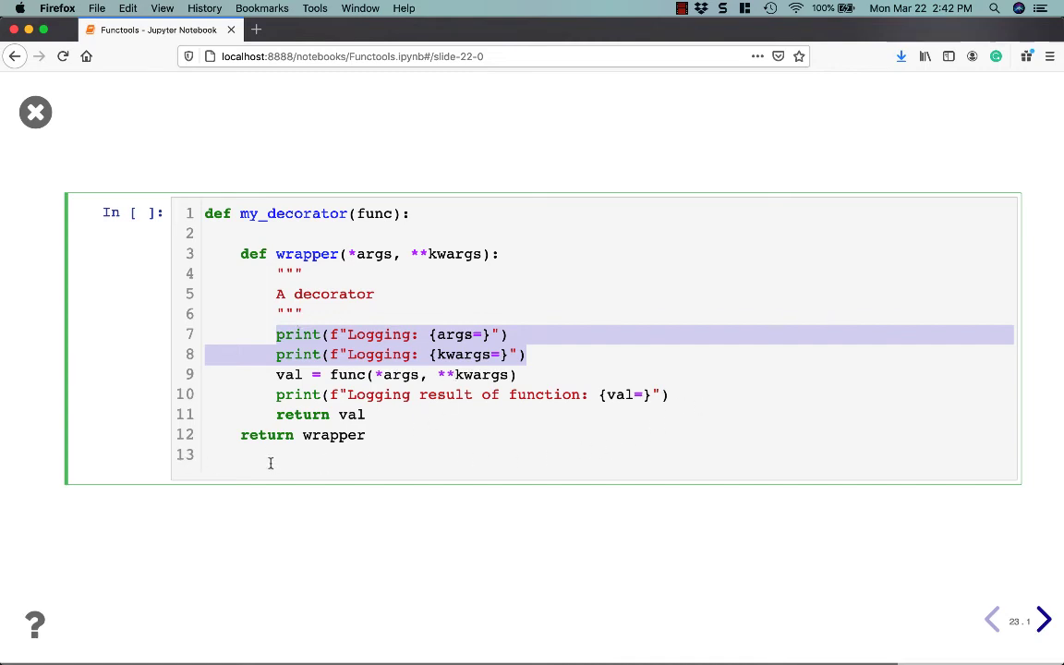
pyautogui.click(454, 448)
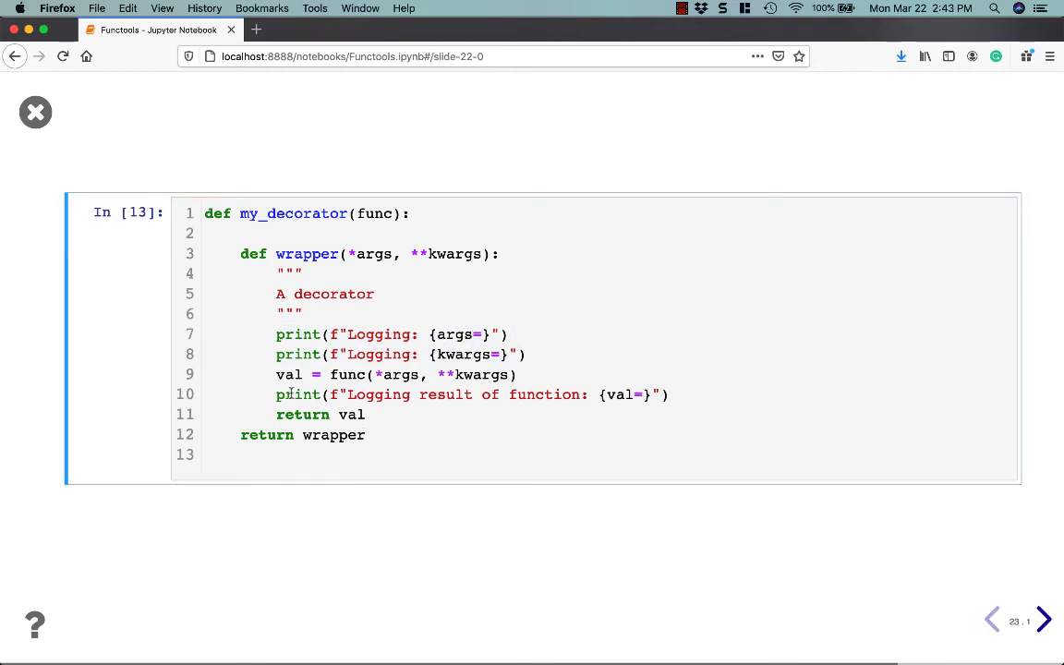
pyautogui.moveTo(309, 521)
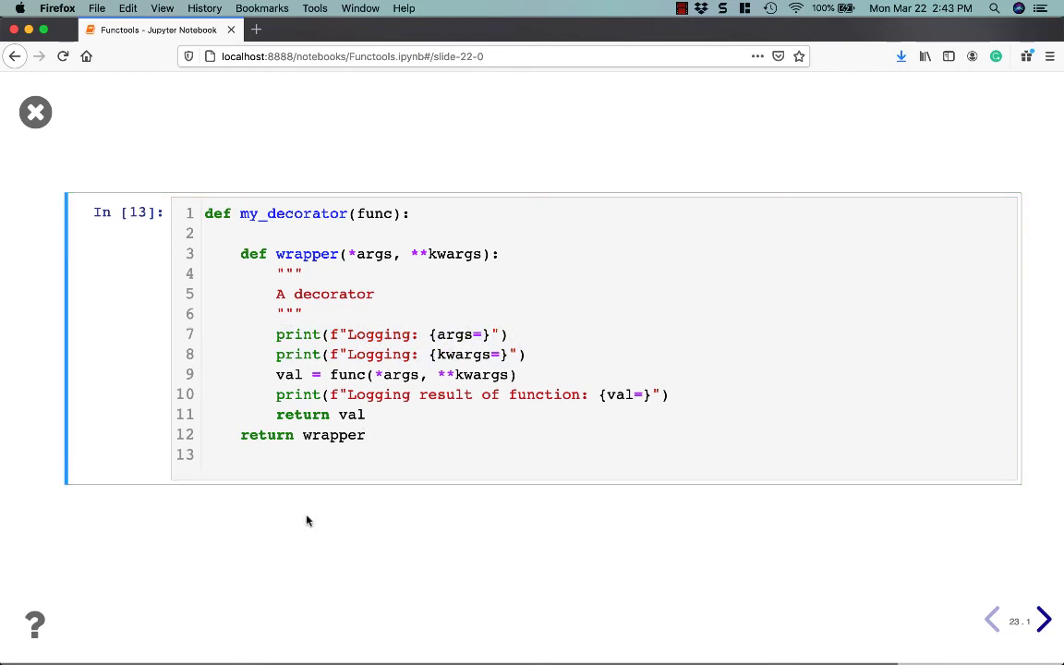
pyautogui.click(1043, 618)
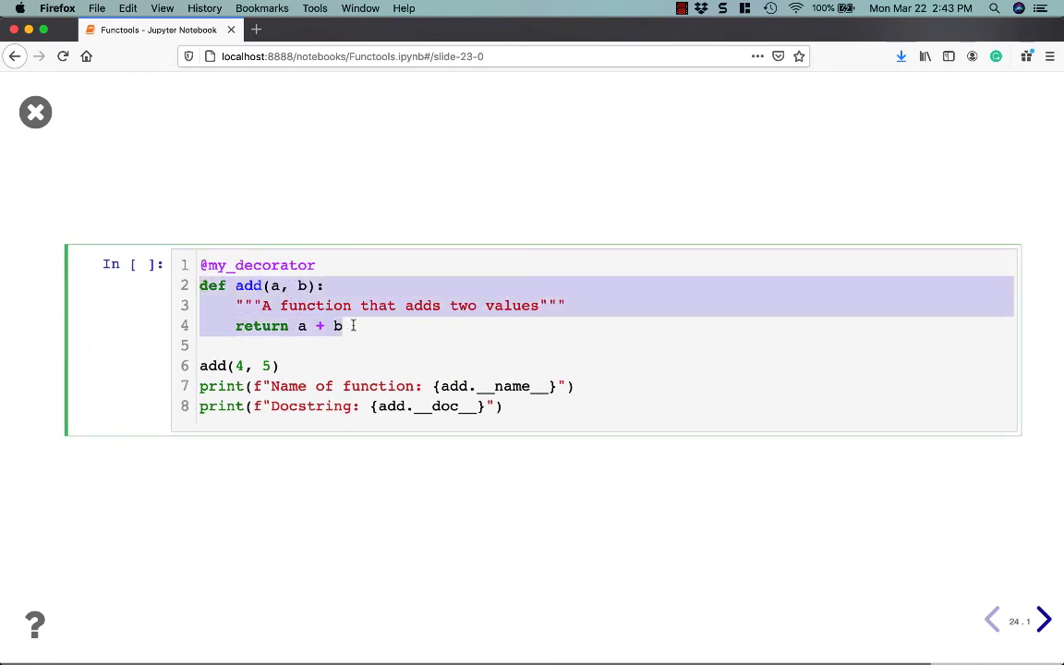
pyautogui.click(451, 339)
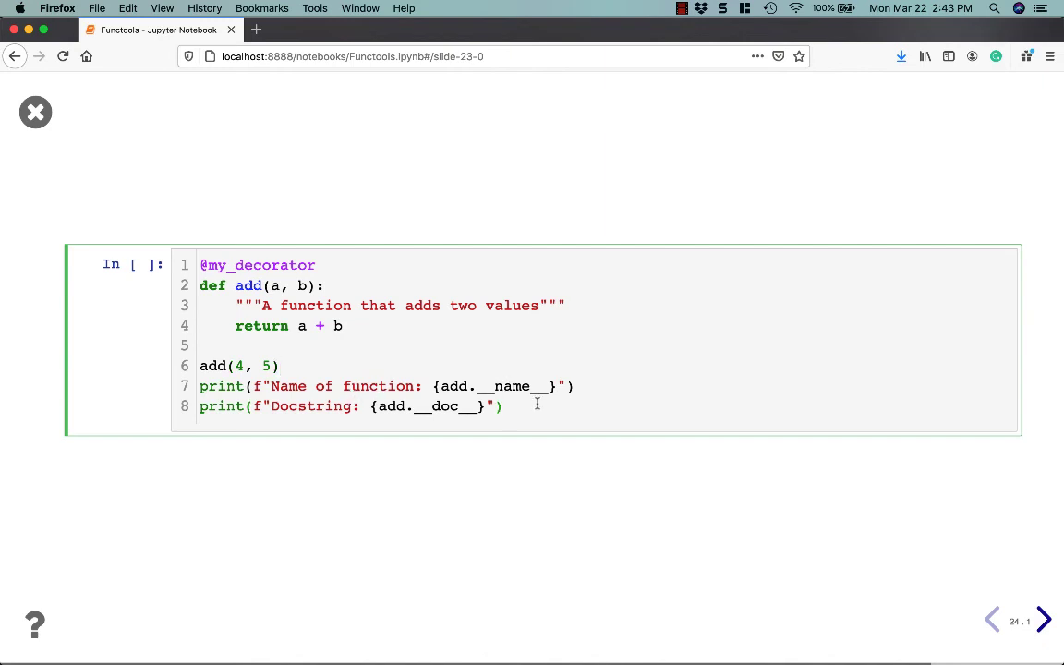
pyautogui.press('shift+Return')
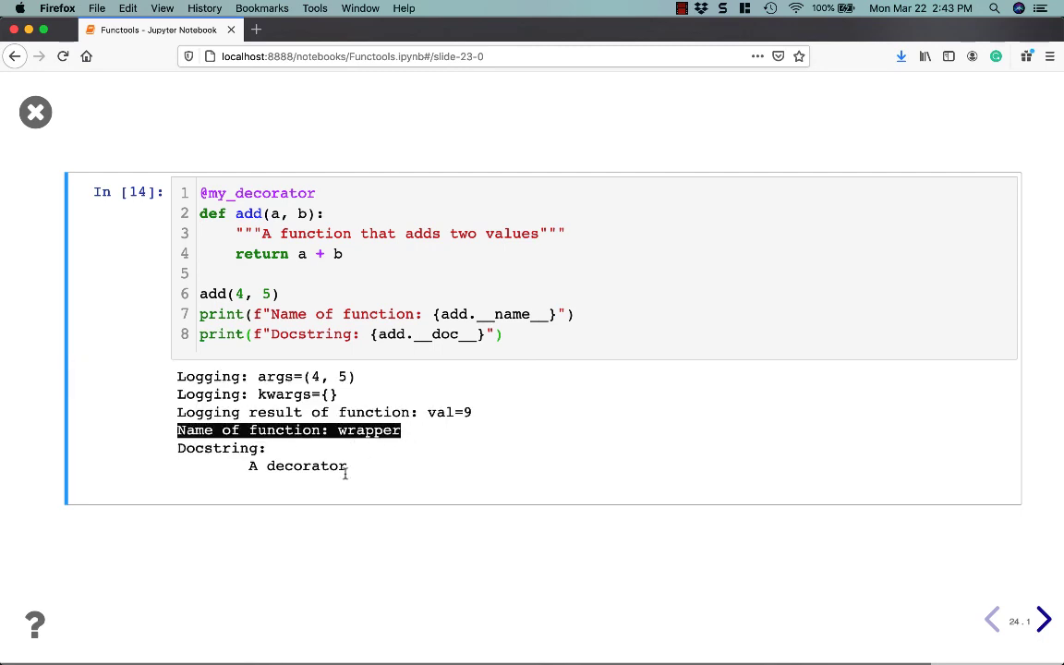
pyautogui.doubleClick(293, 466)
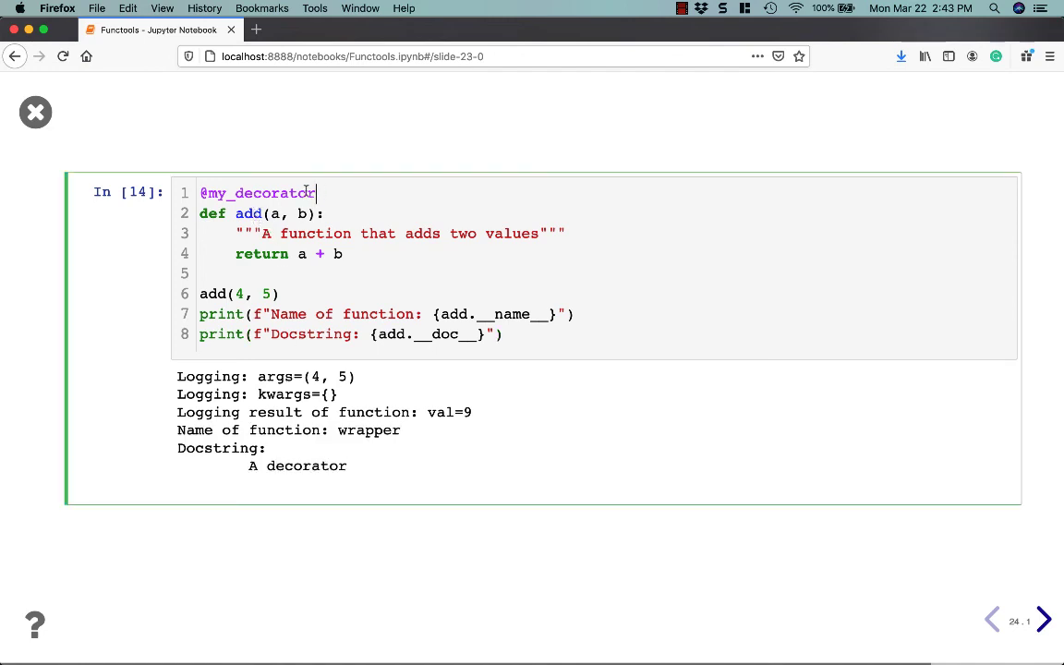
pyautogui.press('Backspace')
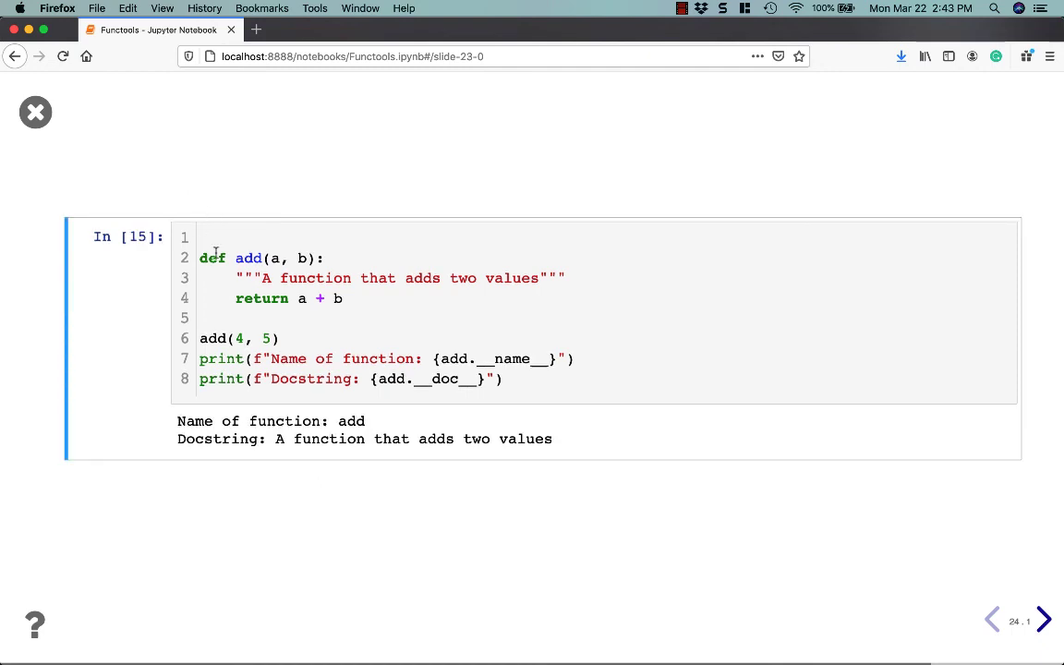
pyautogui.doubleClick(350, 421)
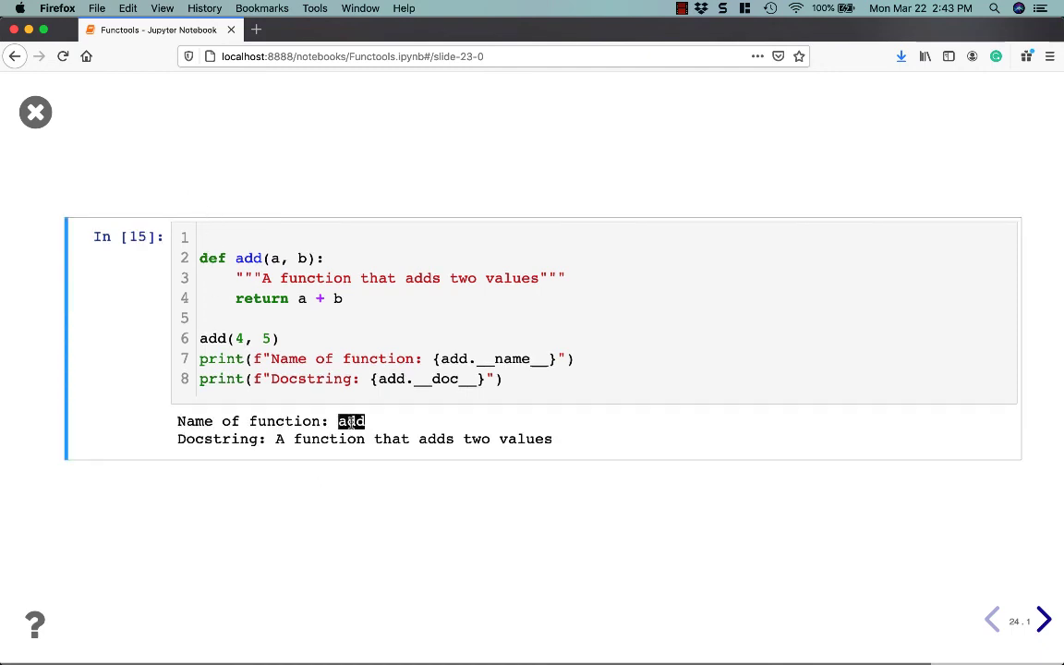
pyautogui.moveTo(291, 511)
pyautogui.write('@my_decorator')
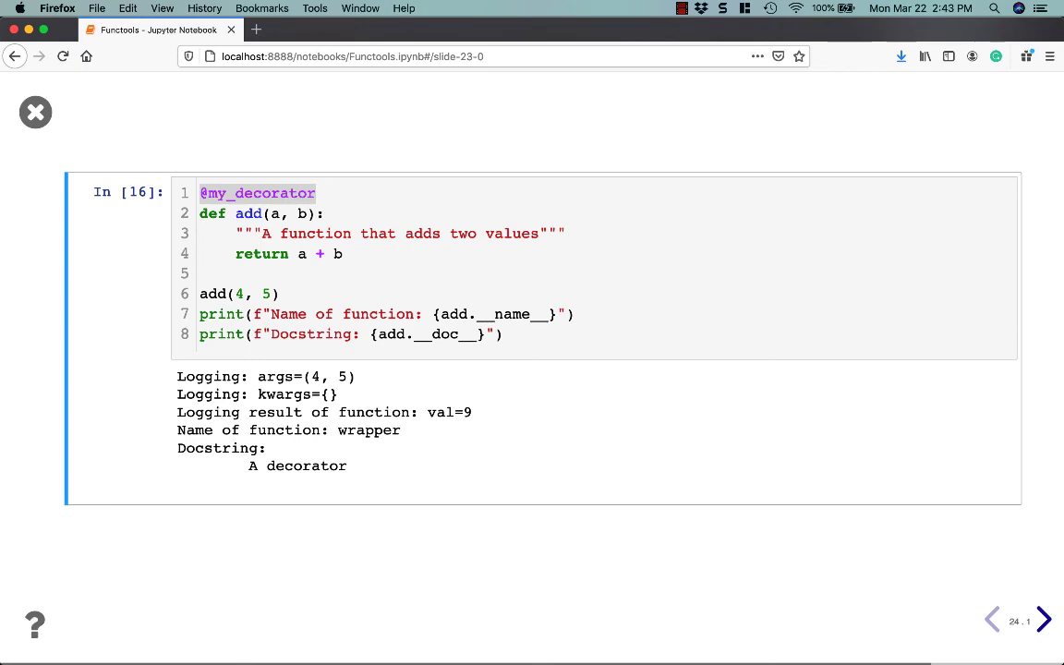
pyautogui.moveTo(991, 619)
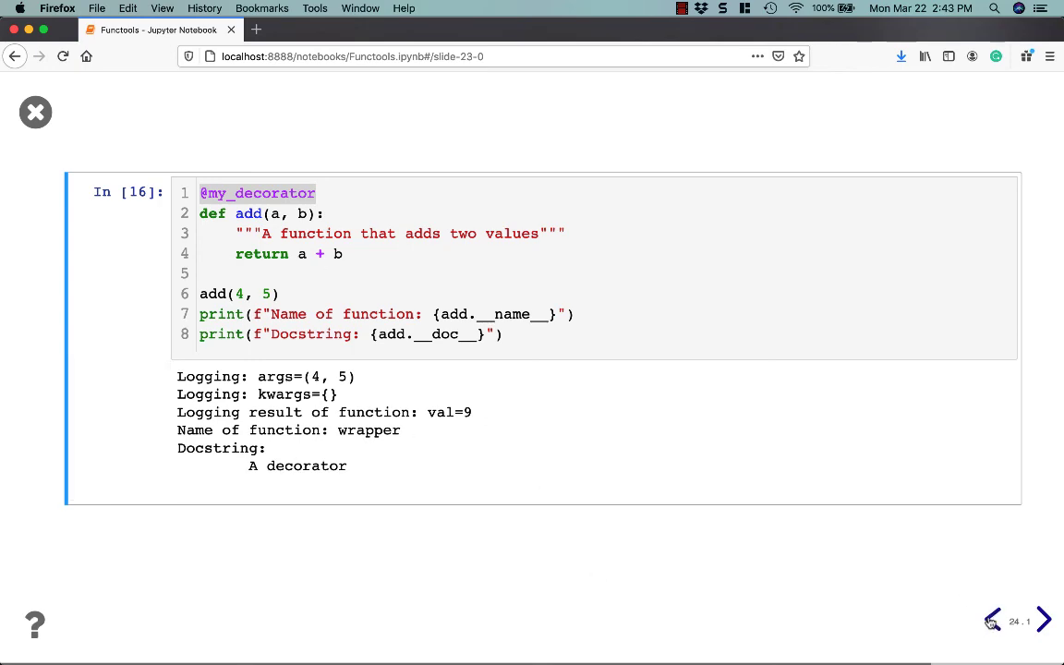
# Return to the my_decorator slide and highlight the wrapper's docstring 'A decorator'
pyautogui.click(993, 619)
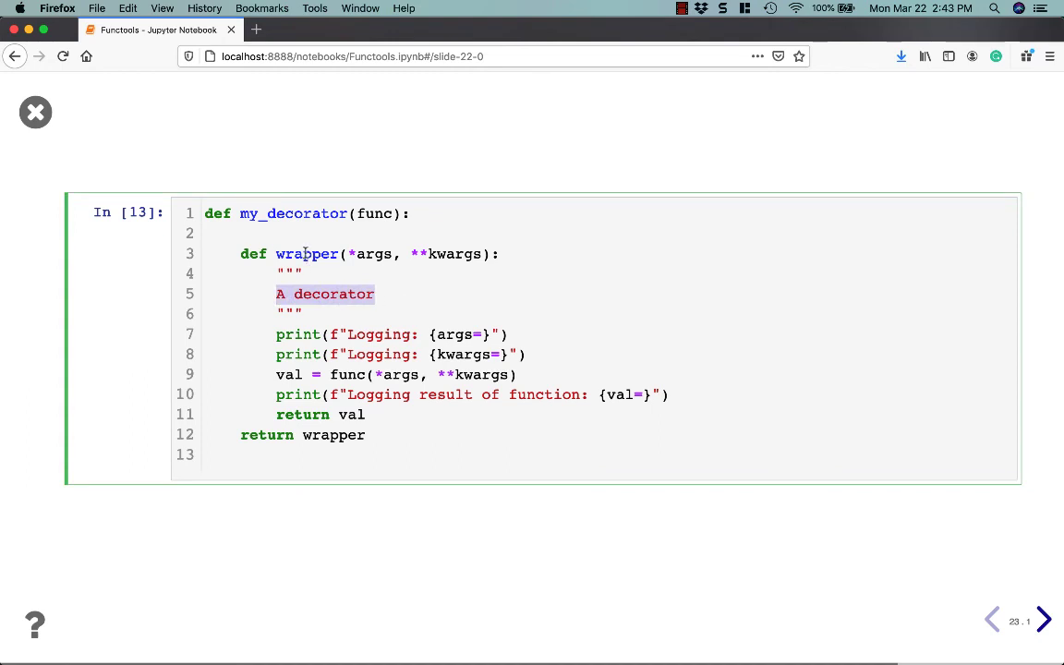
pyautogui.doubleClick(307, 253)
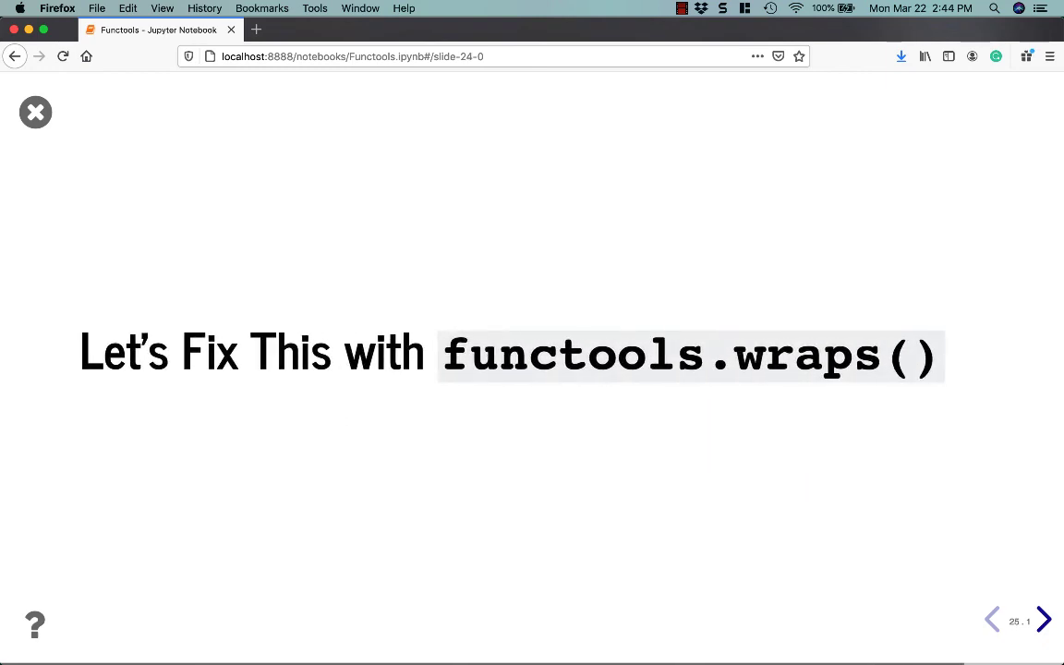
pyautogui.click(1043, 618)
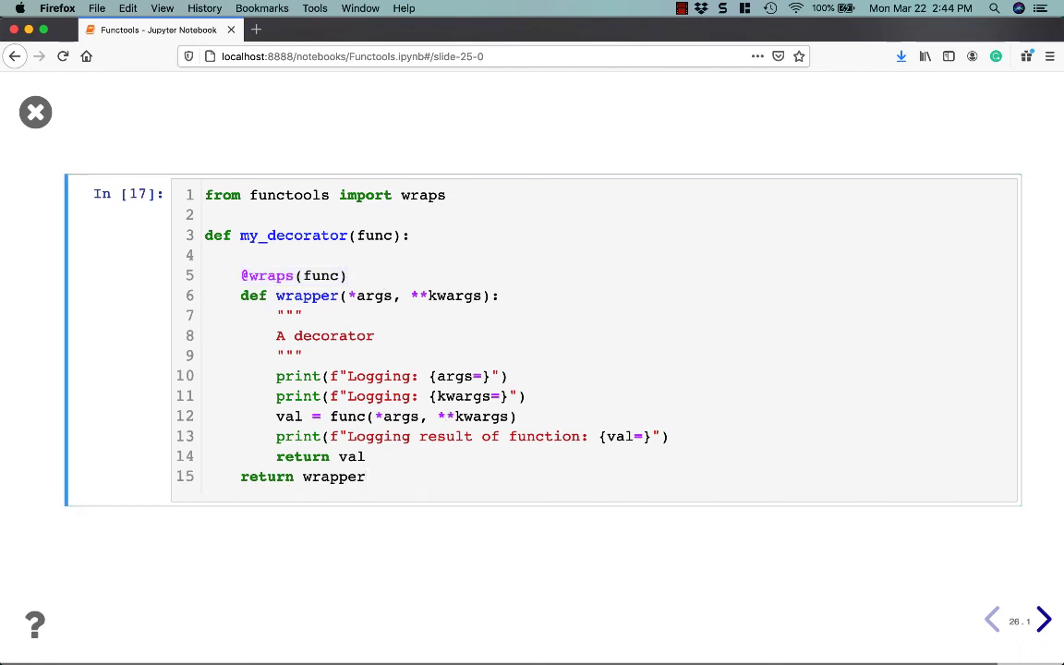
# Rerun decorated add so its logs now report the name add and its original docstring
pyautogui.click(1044, 619)
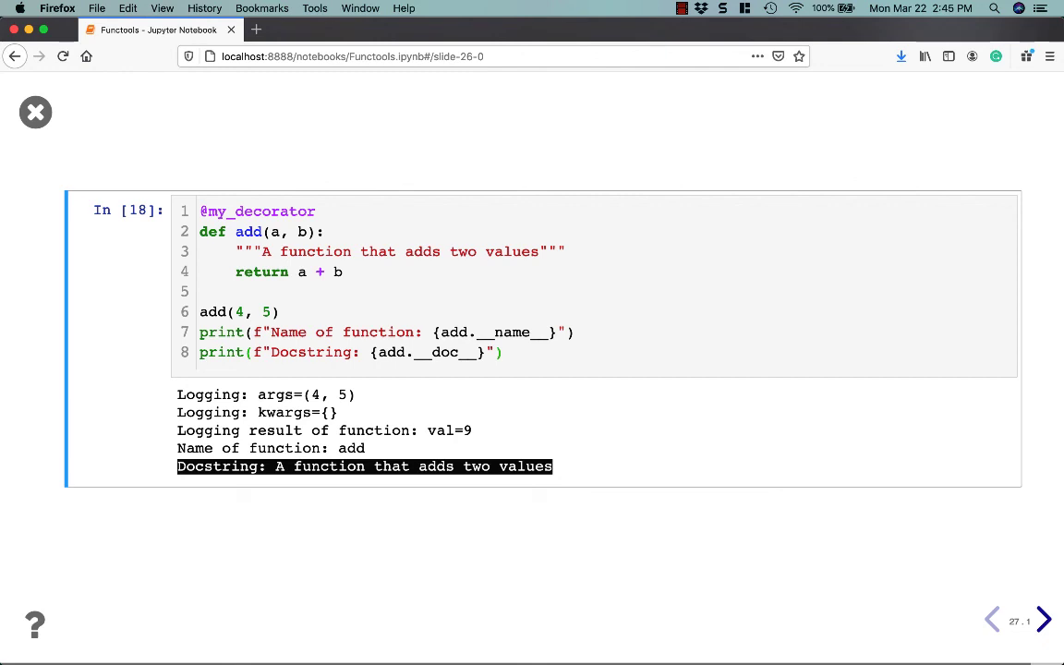
pyautogui.click(470, 518)
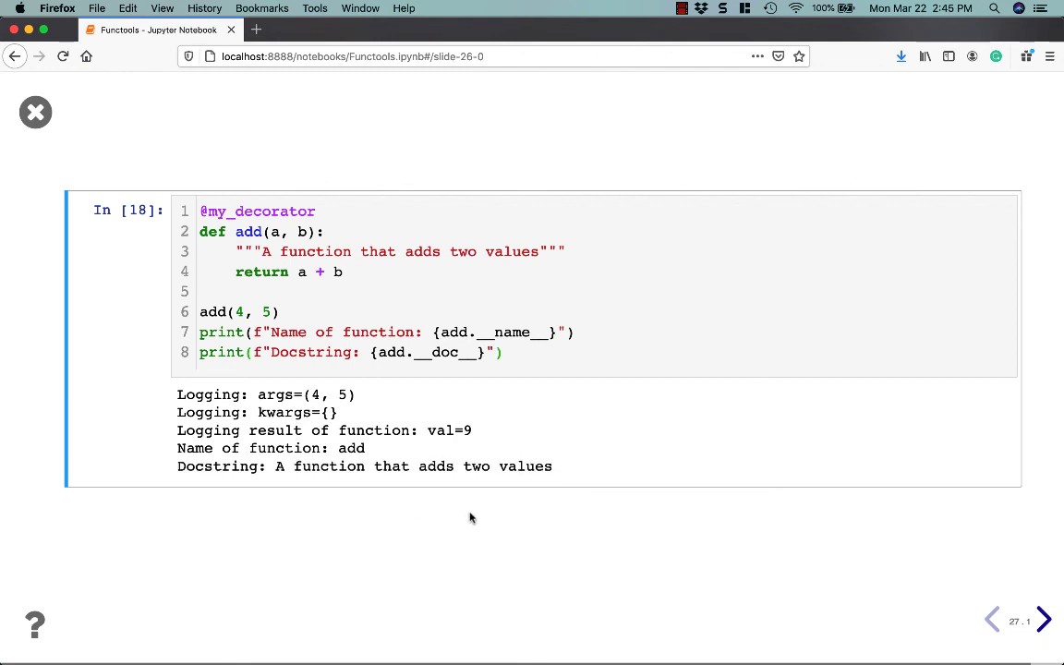